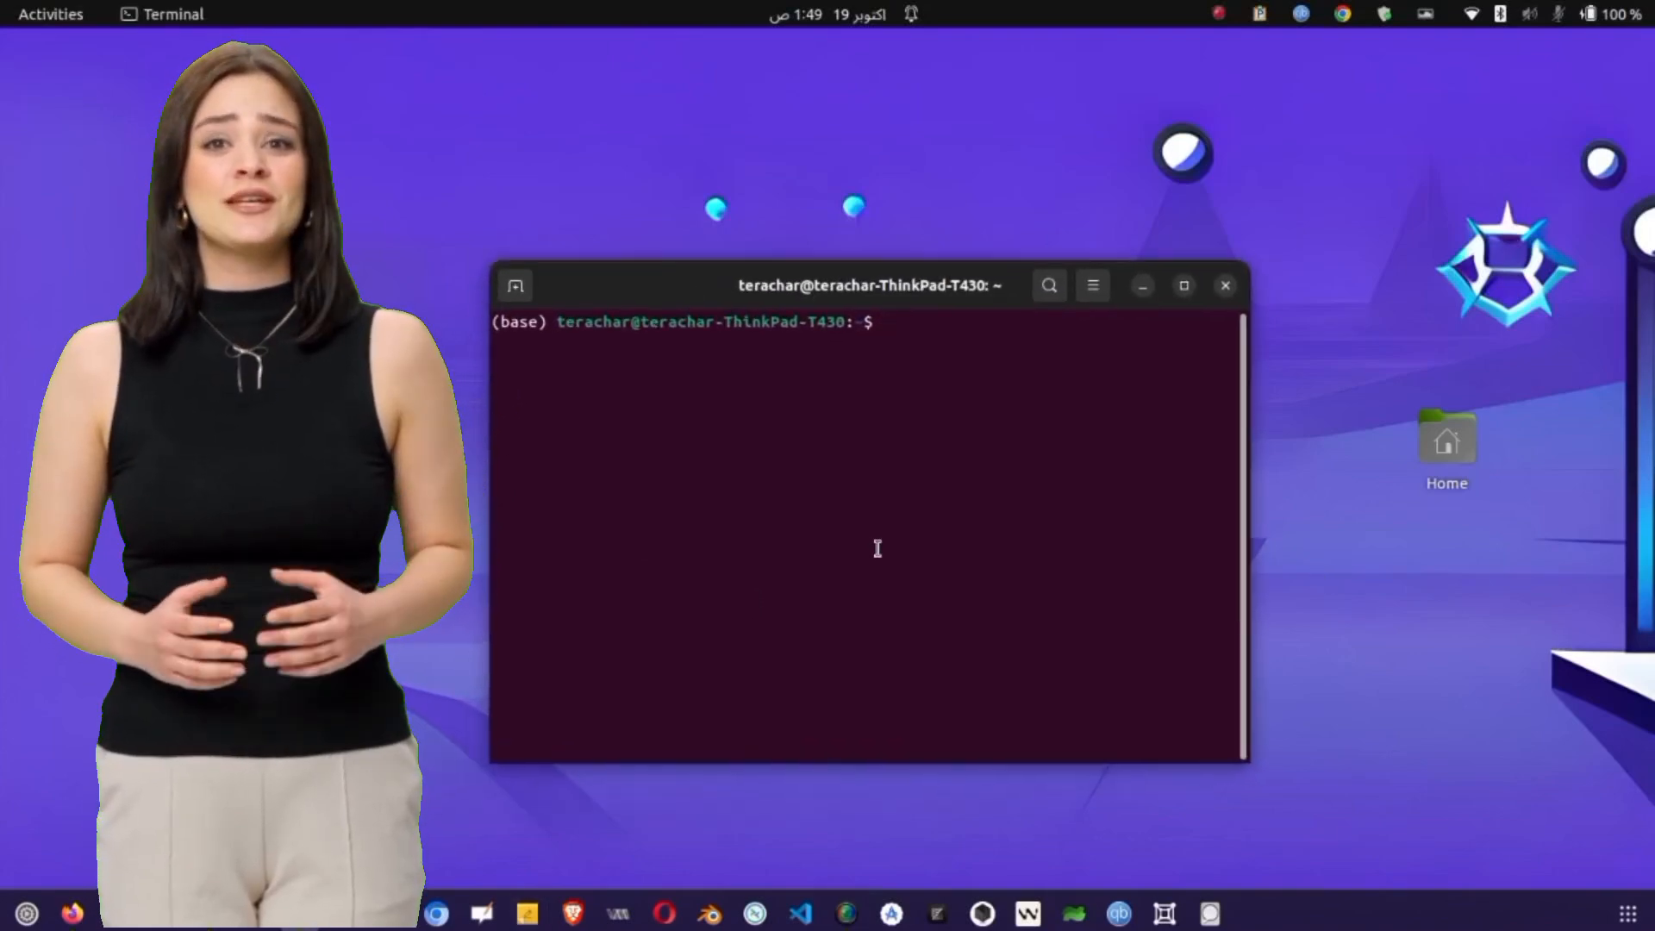
Step: Run scrcpy in Terminal to mirror the connected phone's screen on the desktop
type("scrcp")
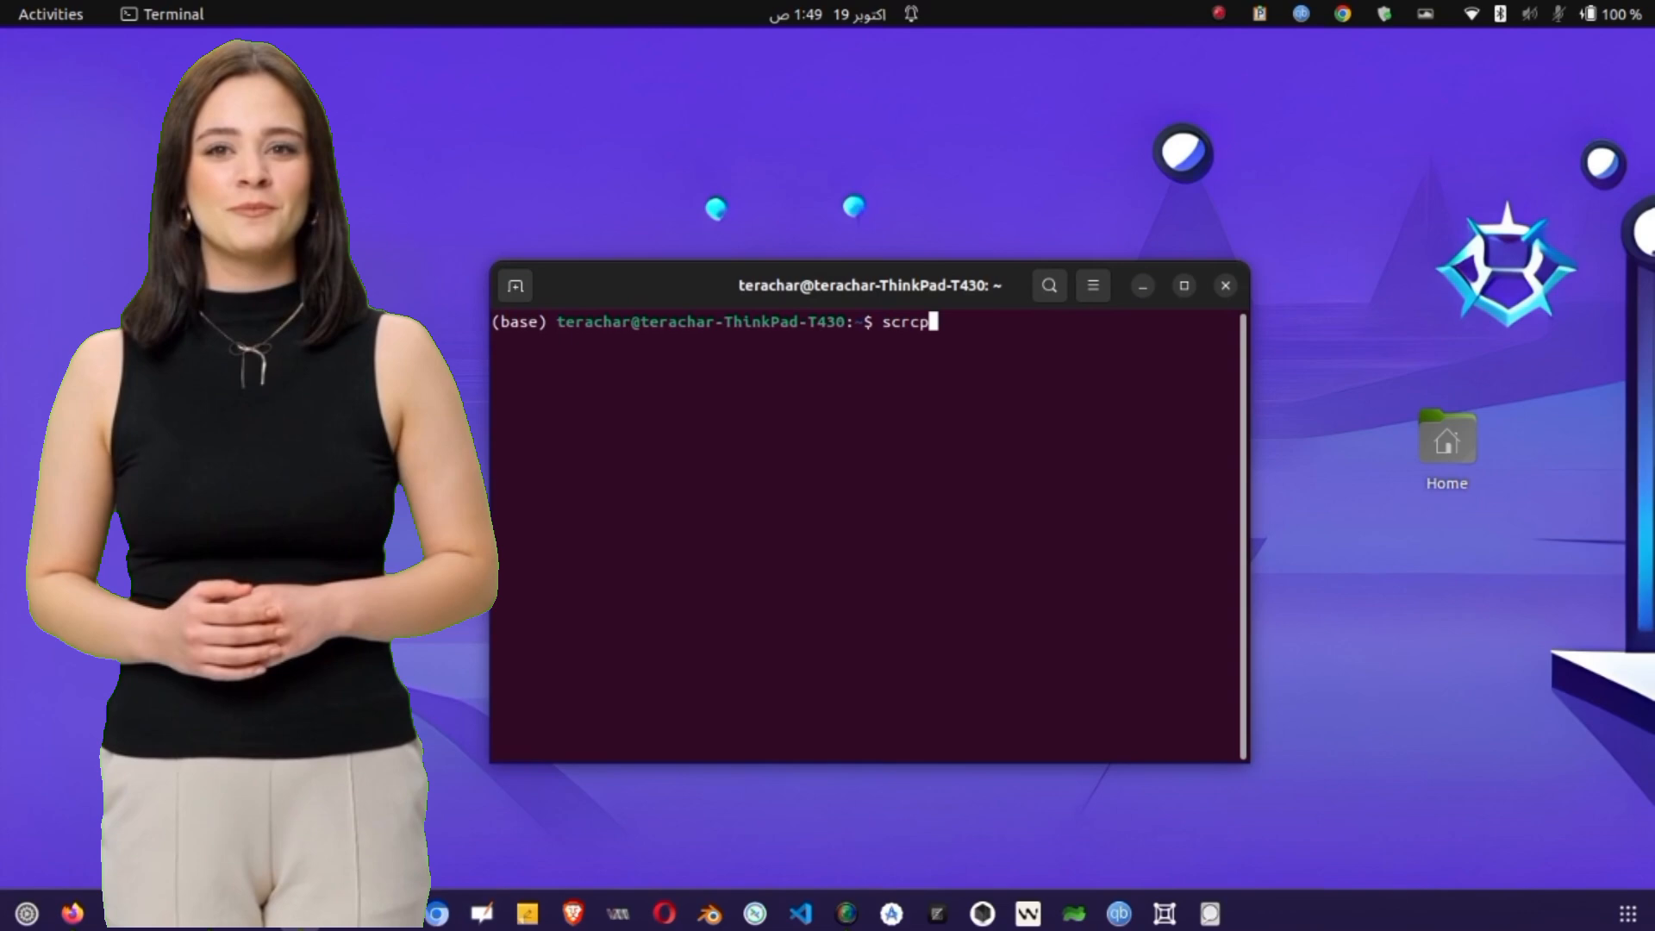
key("Return")
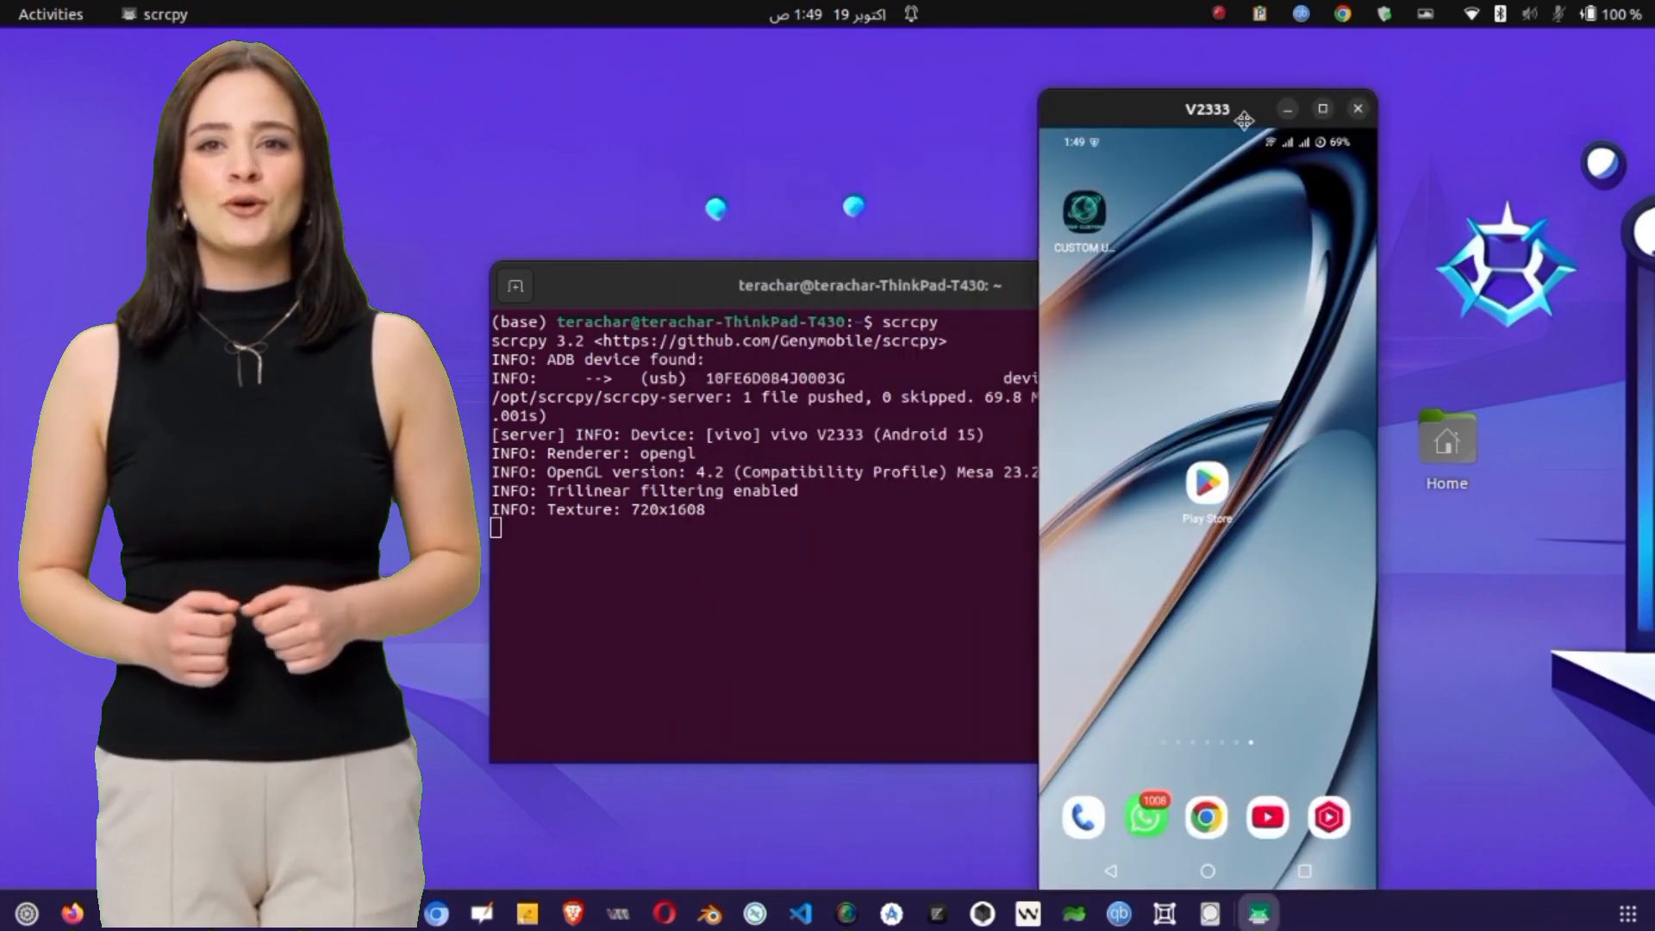
Step: Keep the scrcpy phone mirror always on top at the right edge and launch Firefox
right_click(1209, 111)
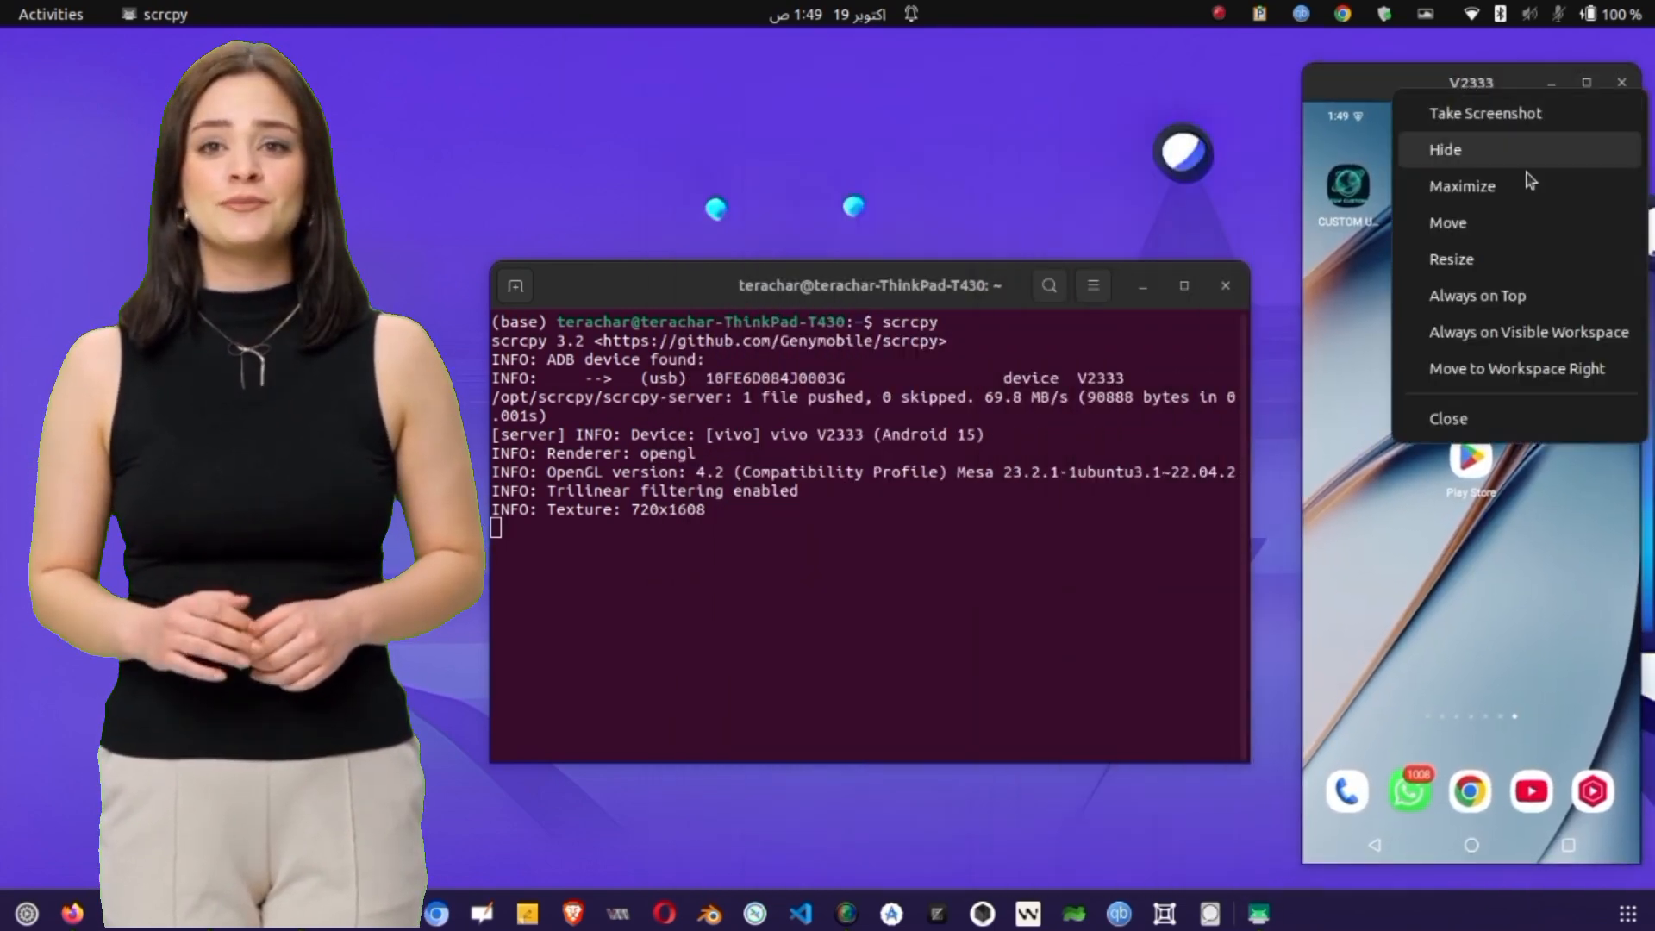
left_click(1445, 148)
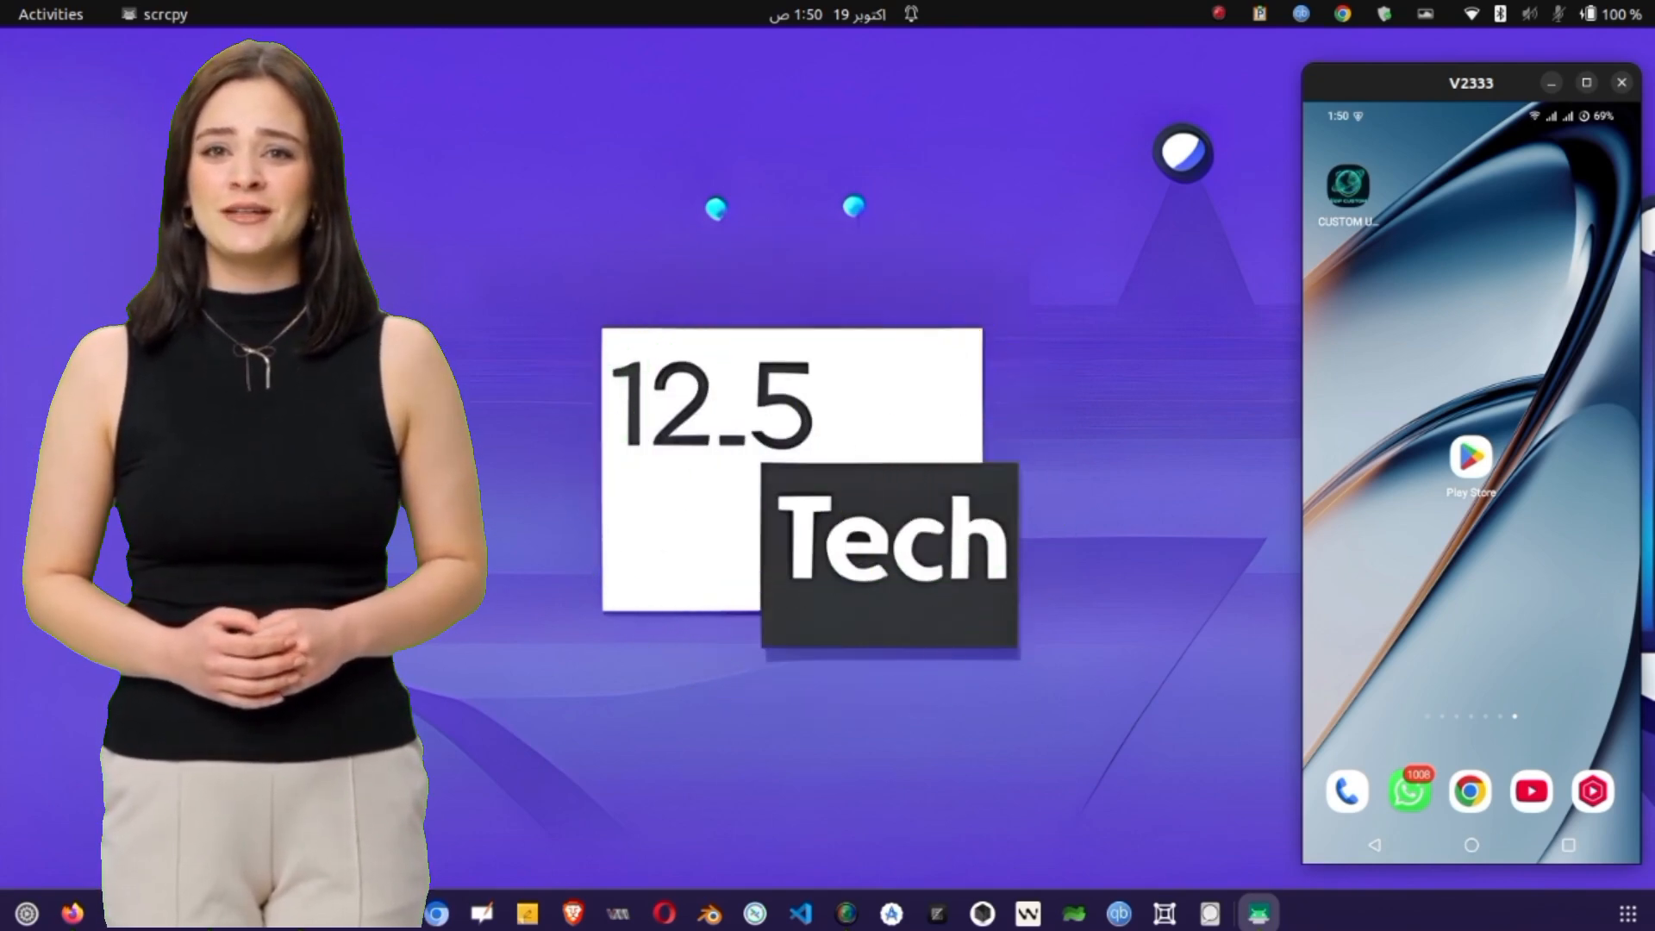
left_click(72, 912)
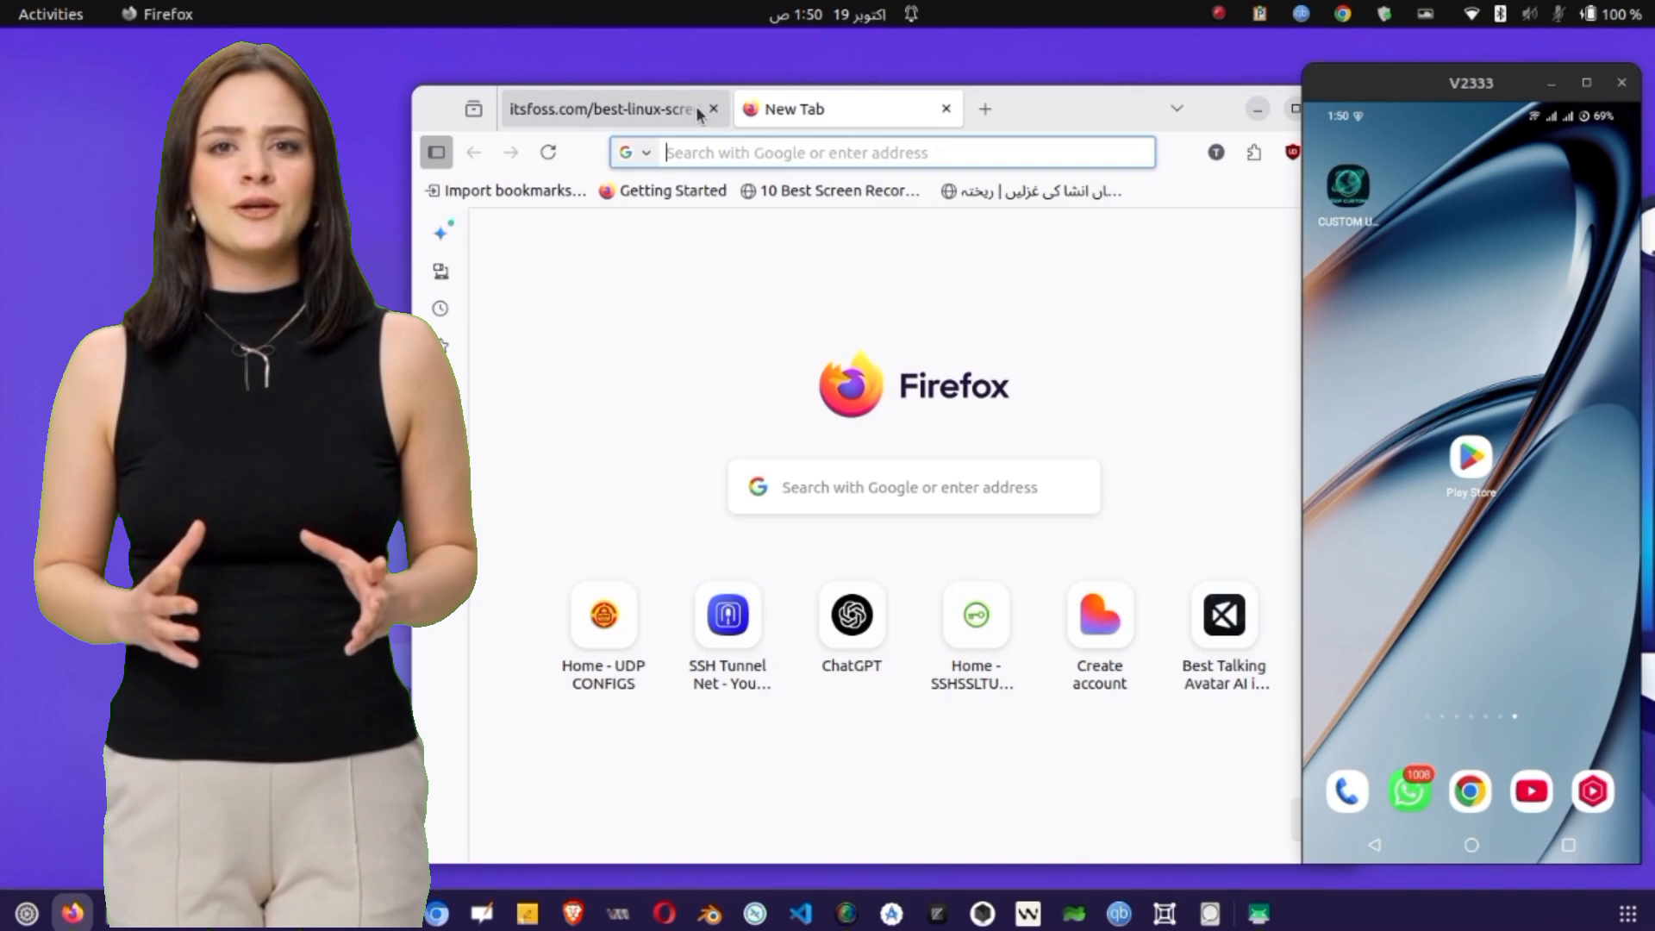
Step: Go to sshssltunnel.com and load the SSHSSLTUNNEL home page from the search result
left_click(714, 109)
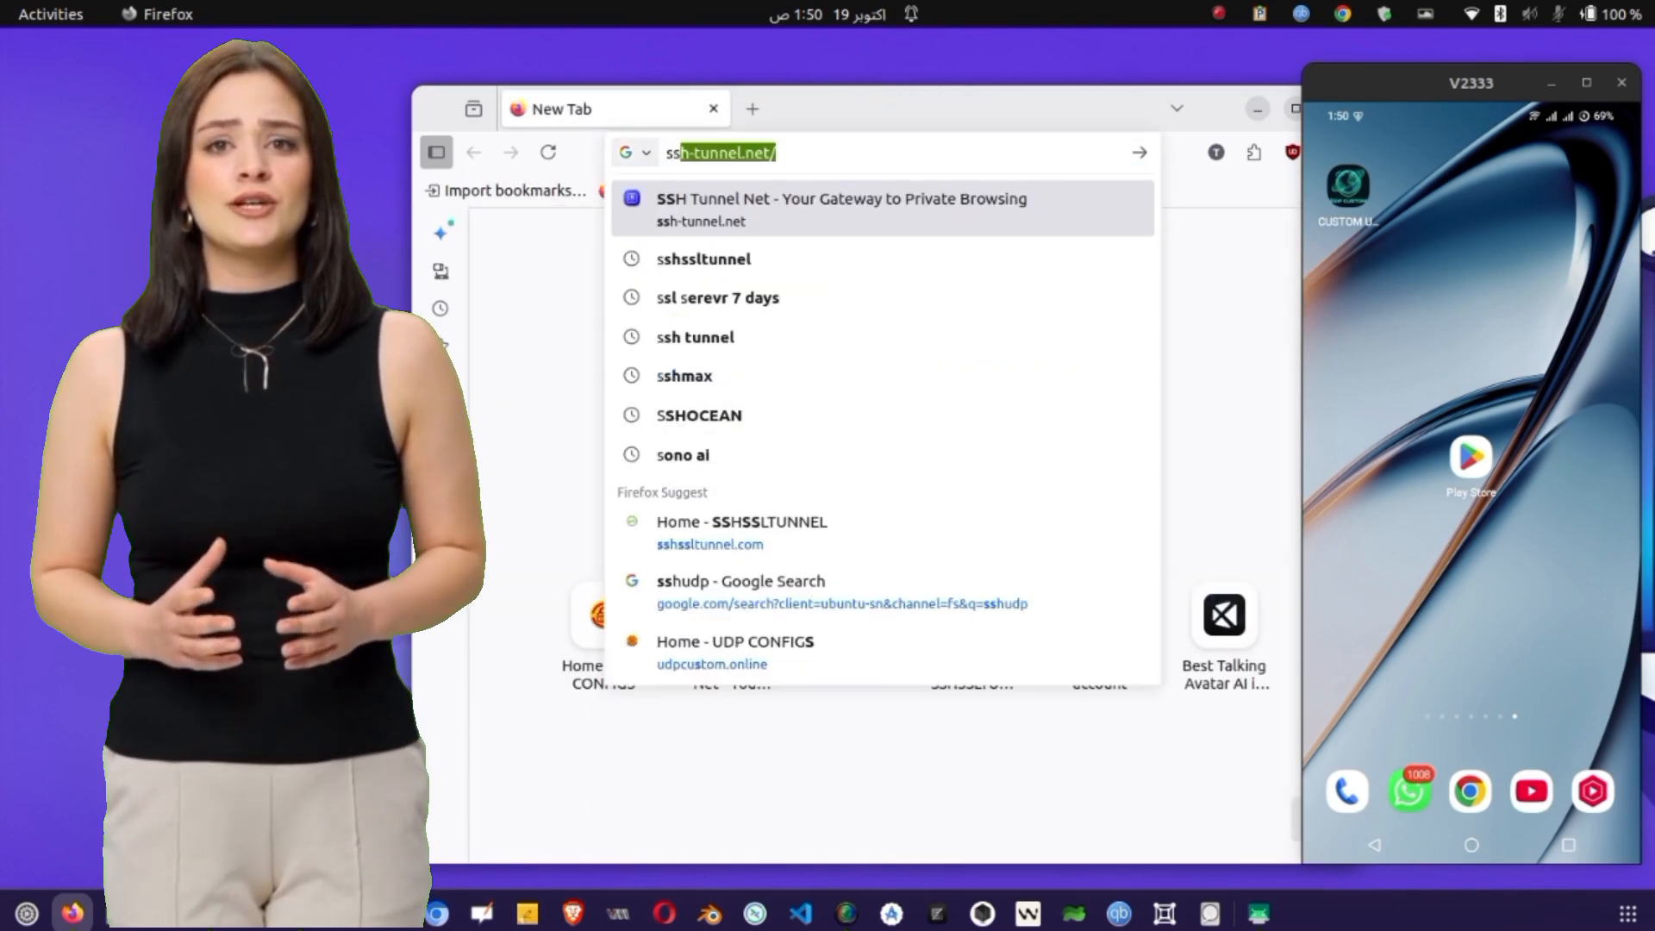
type("sshssltunnel.com")
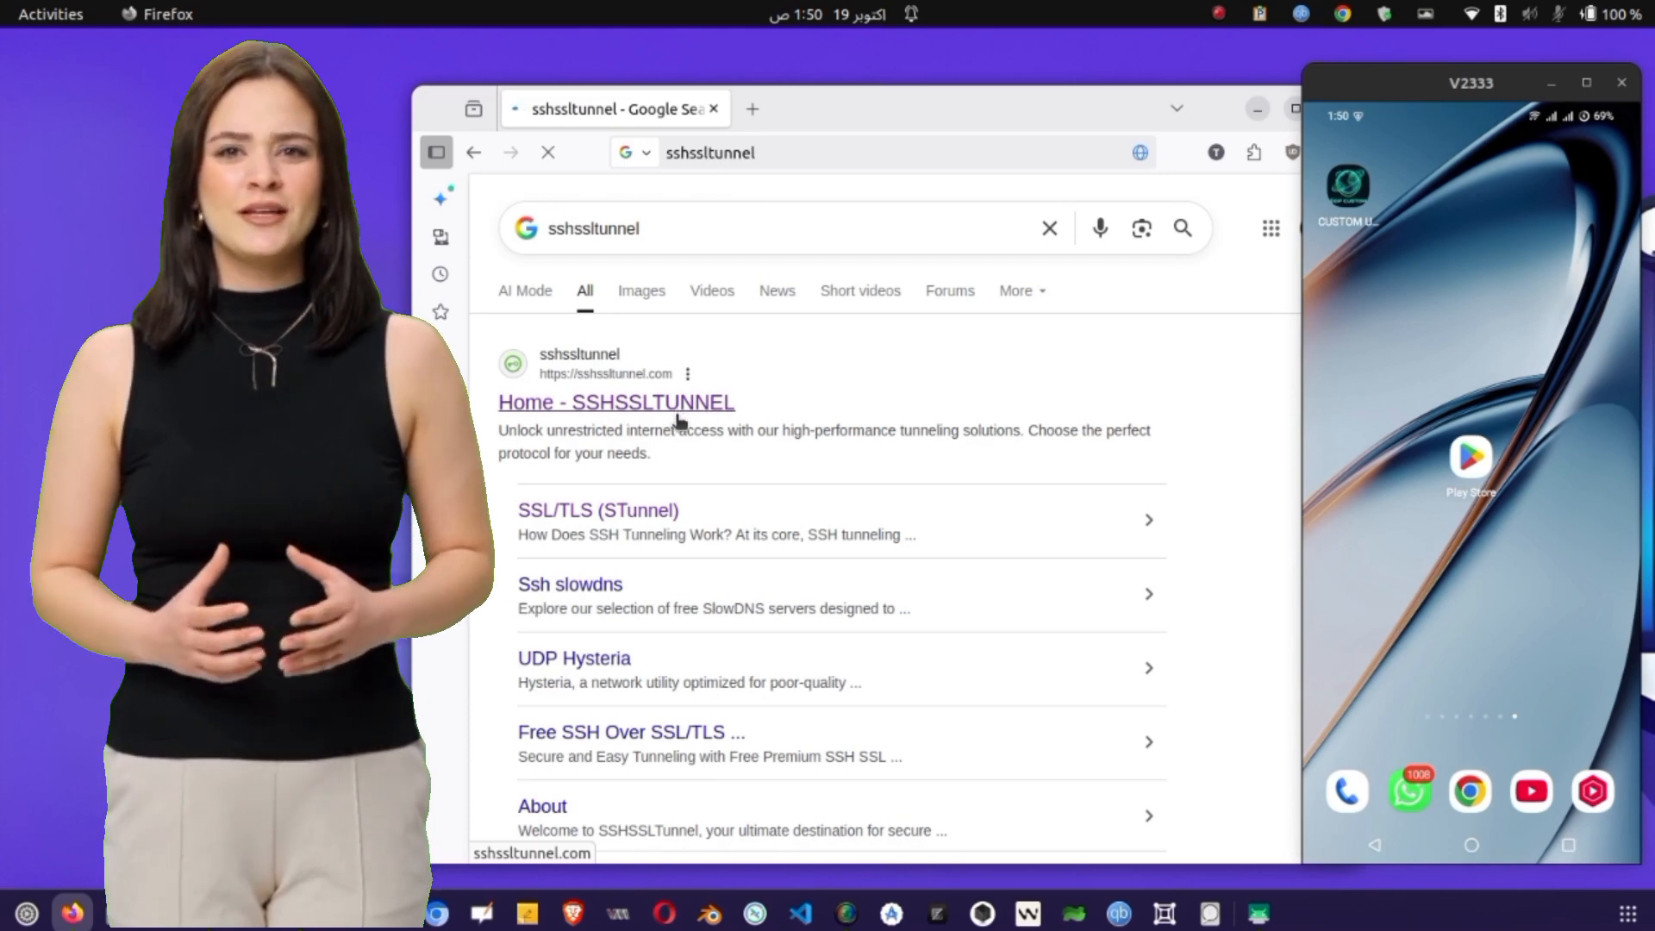
left_click(615, 402)
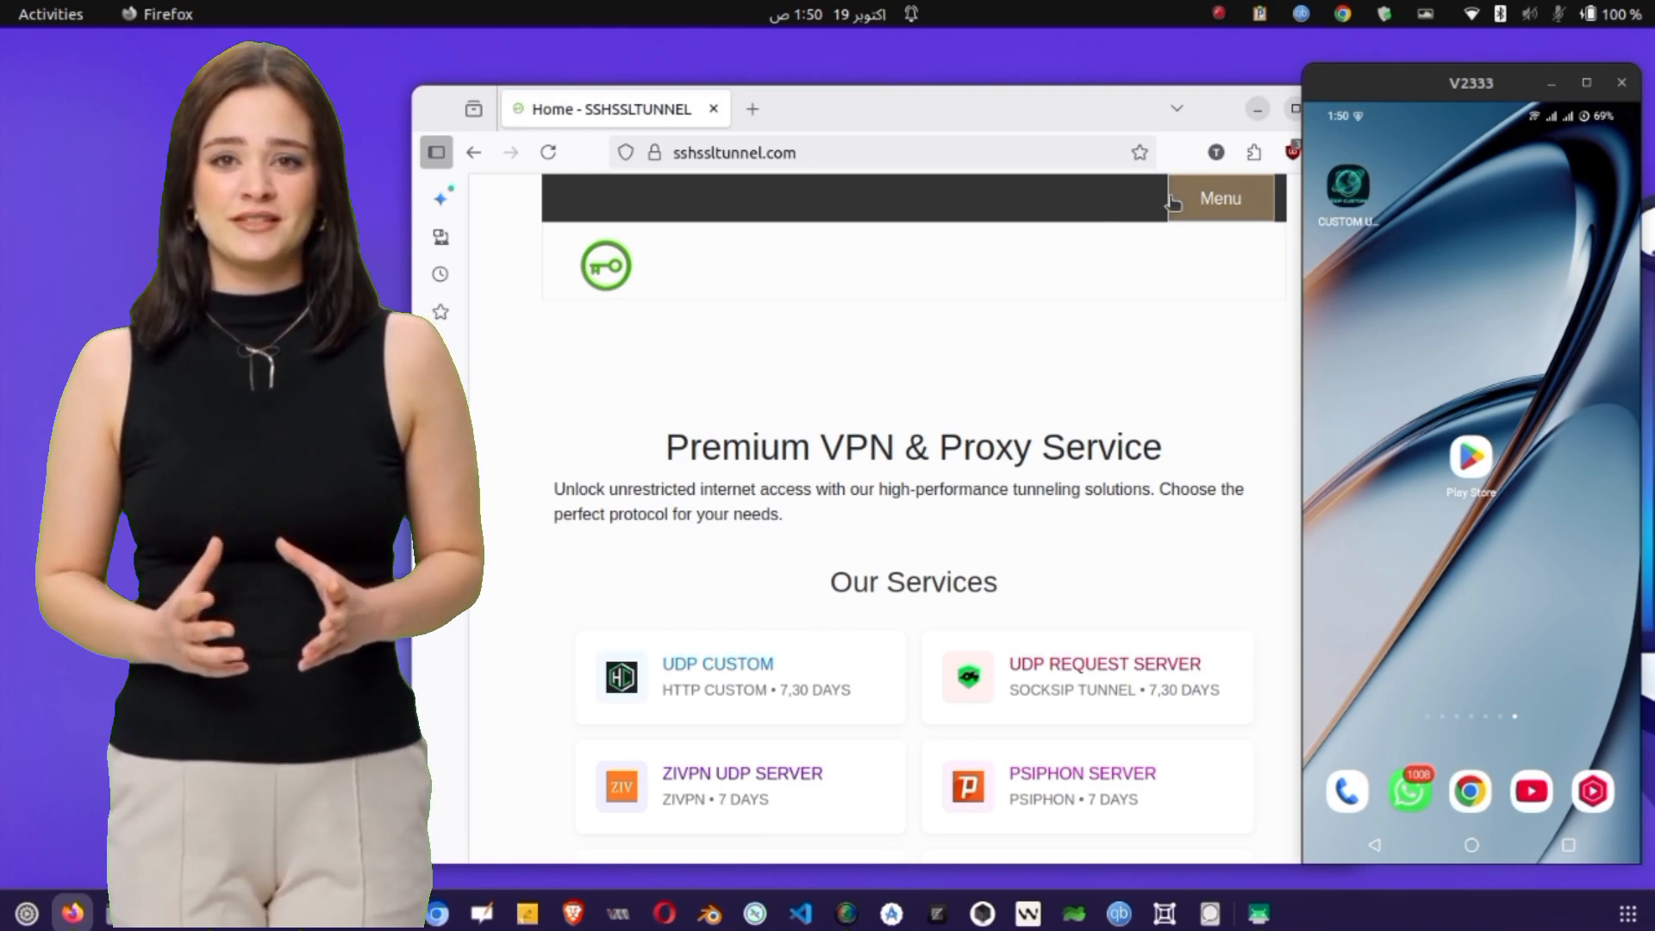
Step: On the Free VPNs page, filter the VPN list with 'mnr' to find MNR TUNNEL PRO
left_click(1220, 198)
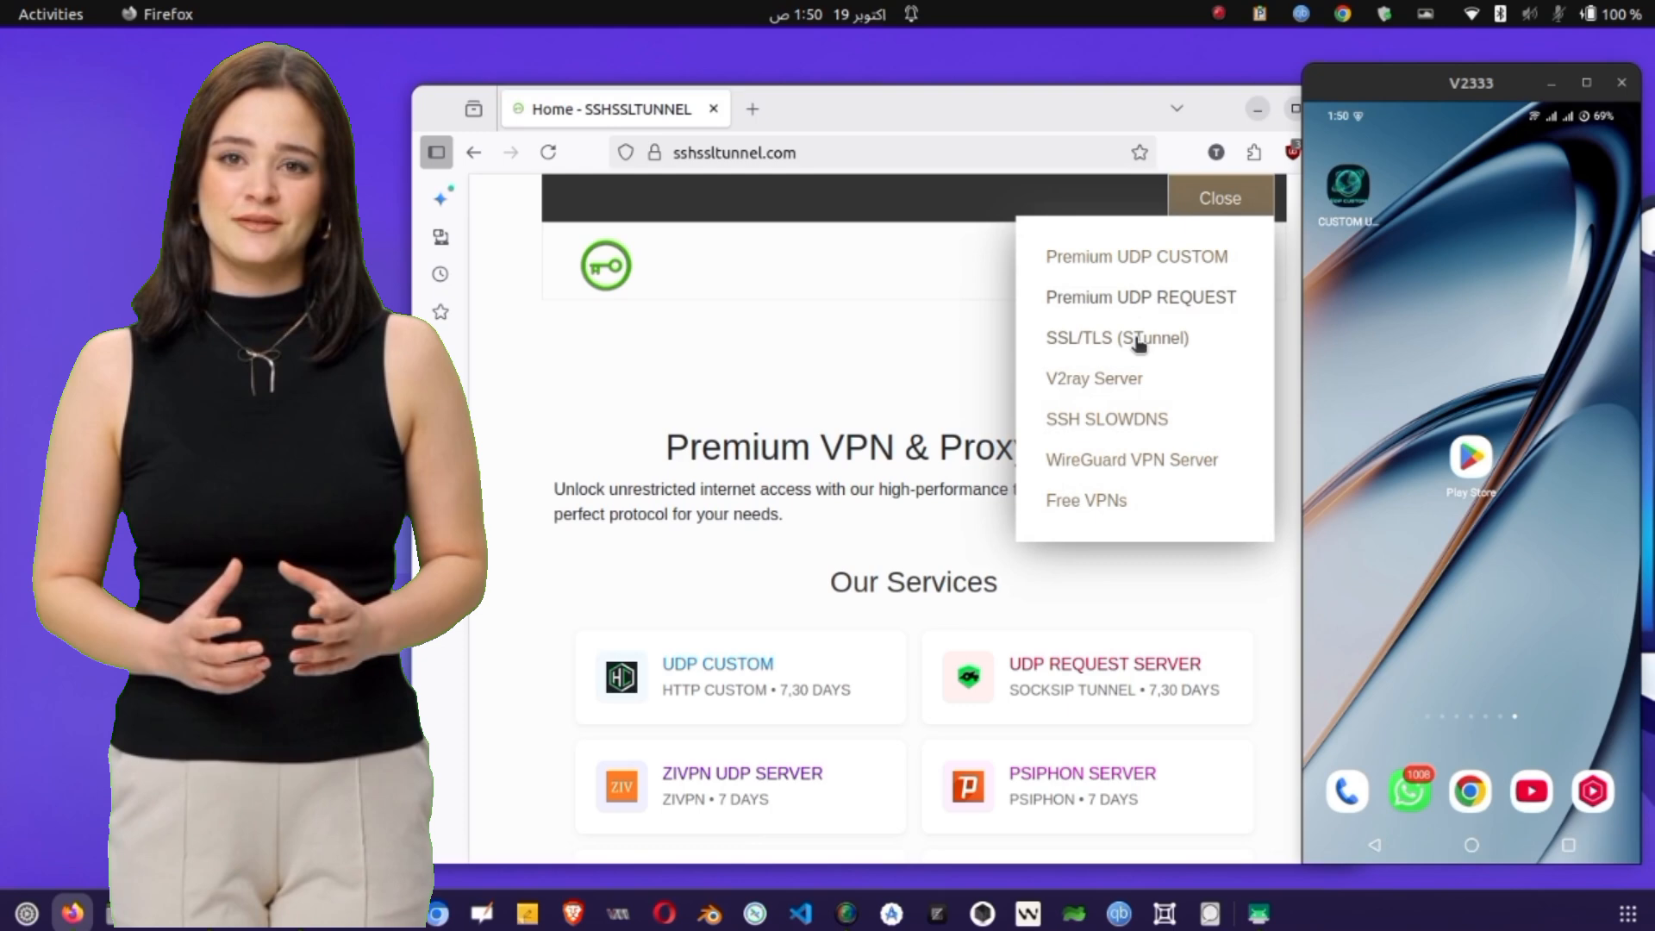
left_click(1084, 500)
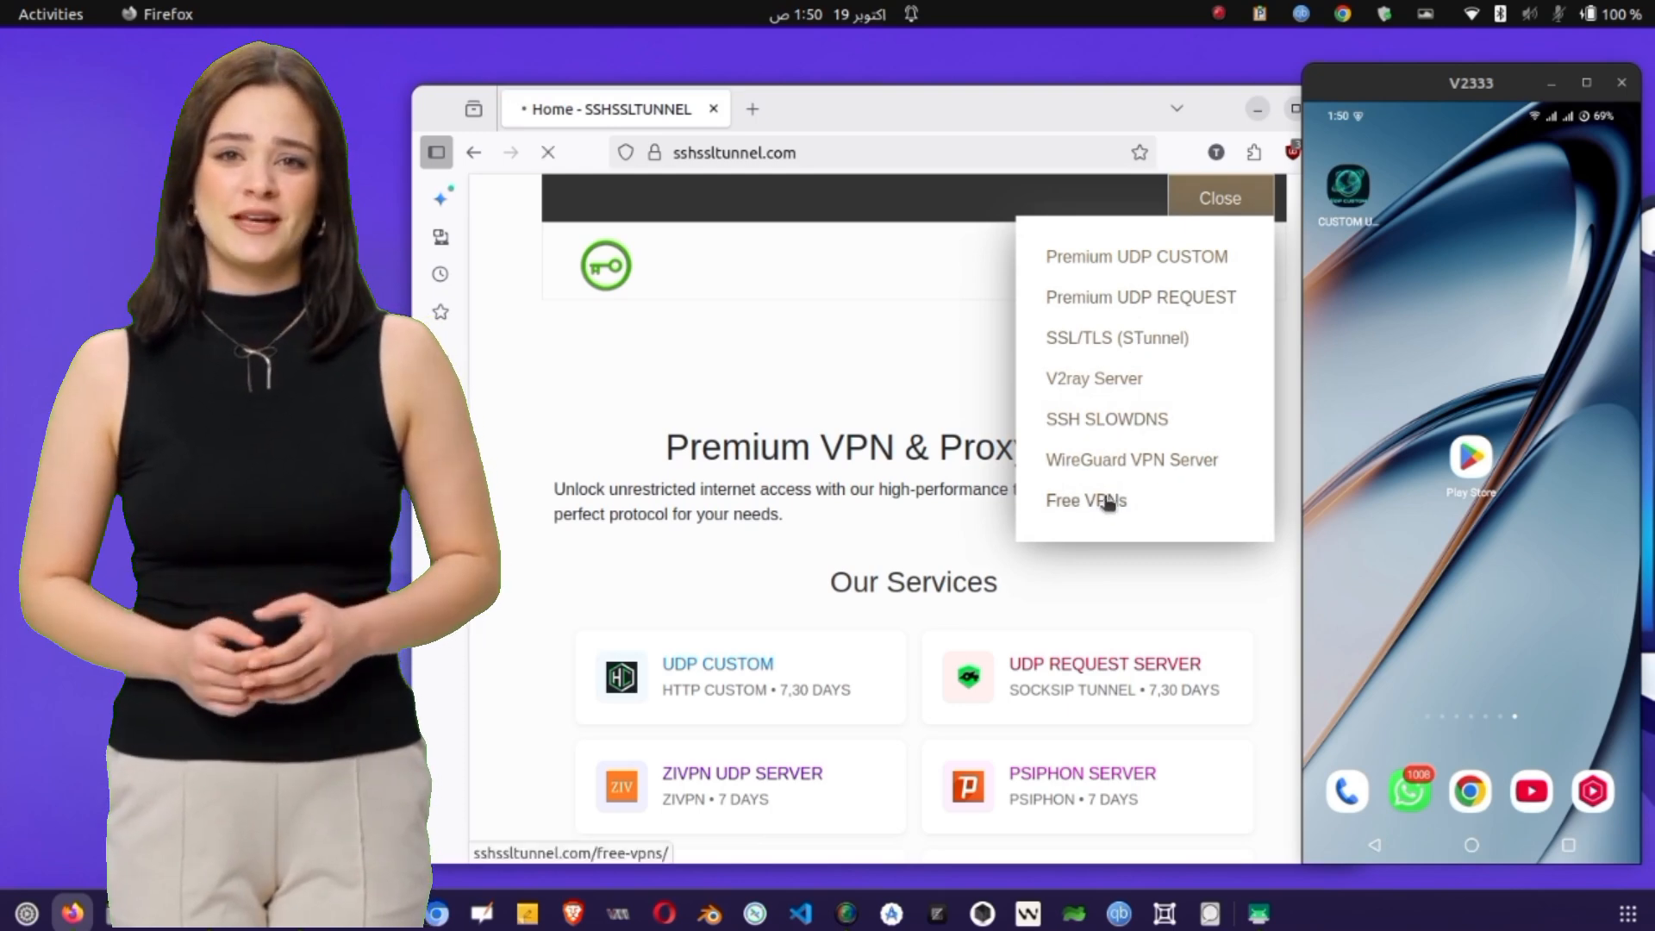
left_click(1084, 500)
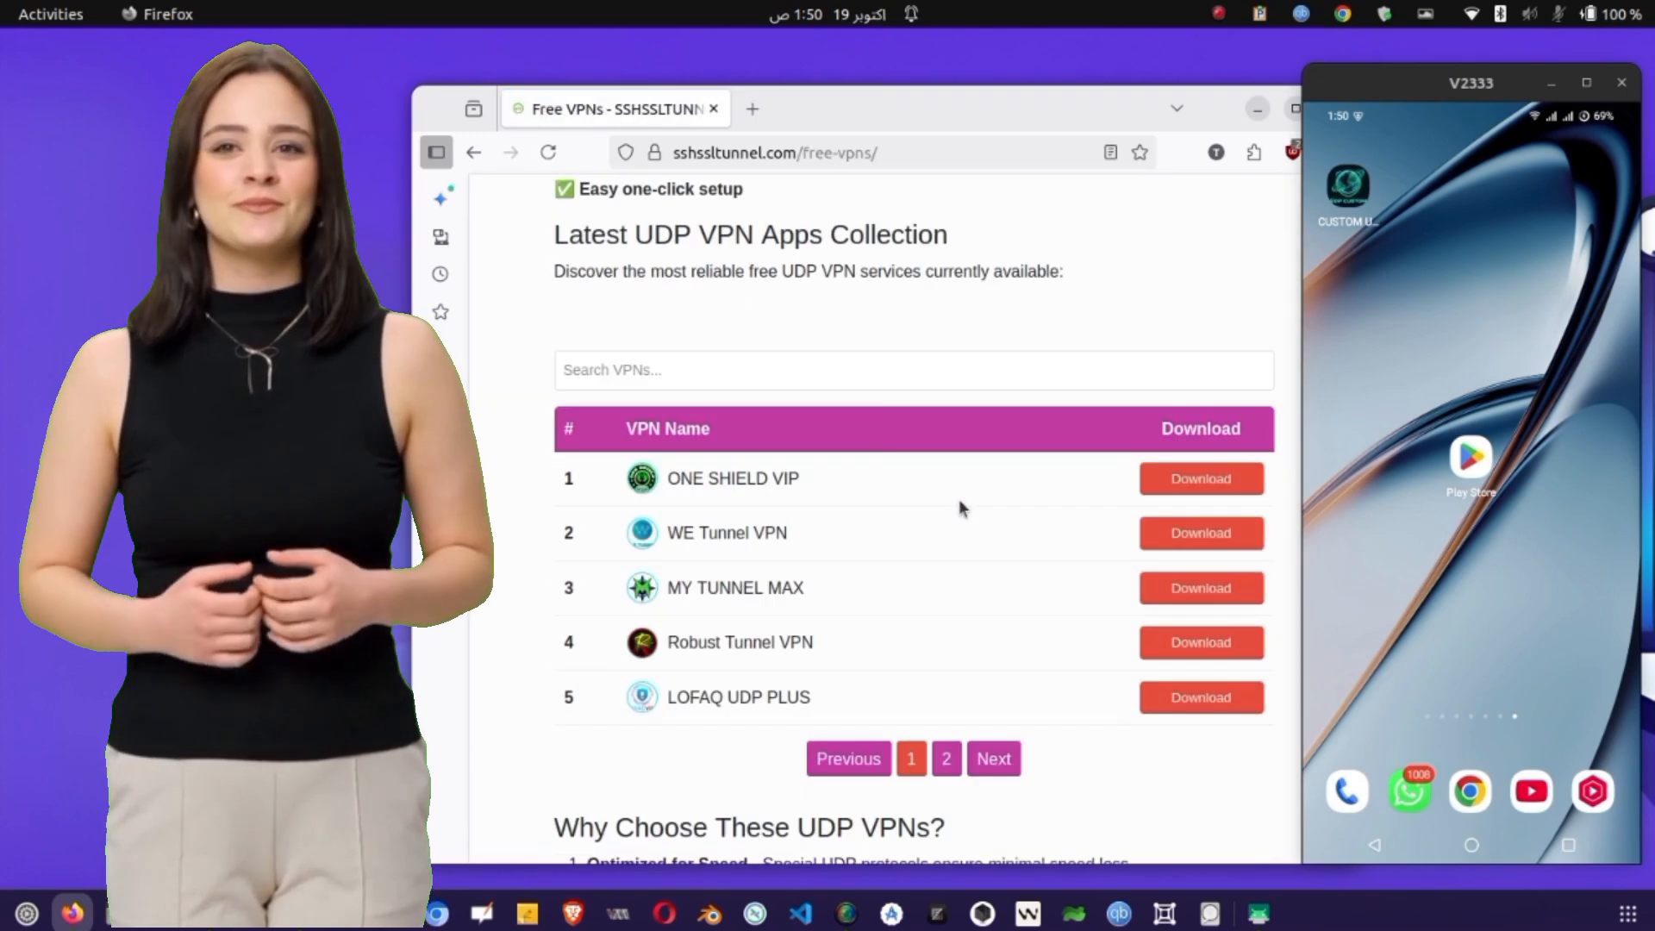
left_click(912, 369)
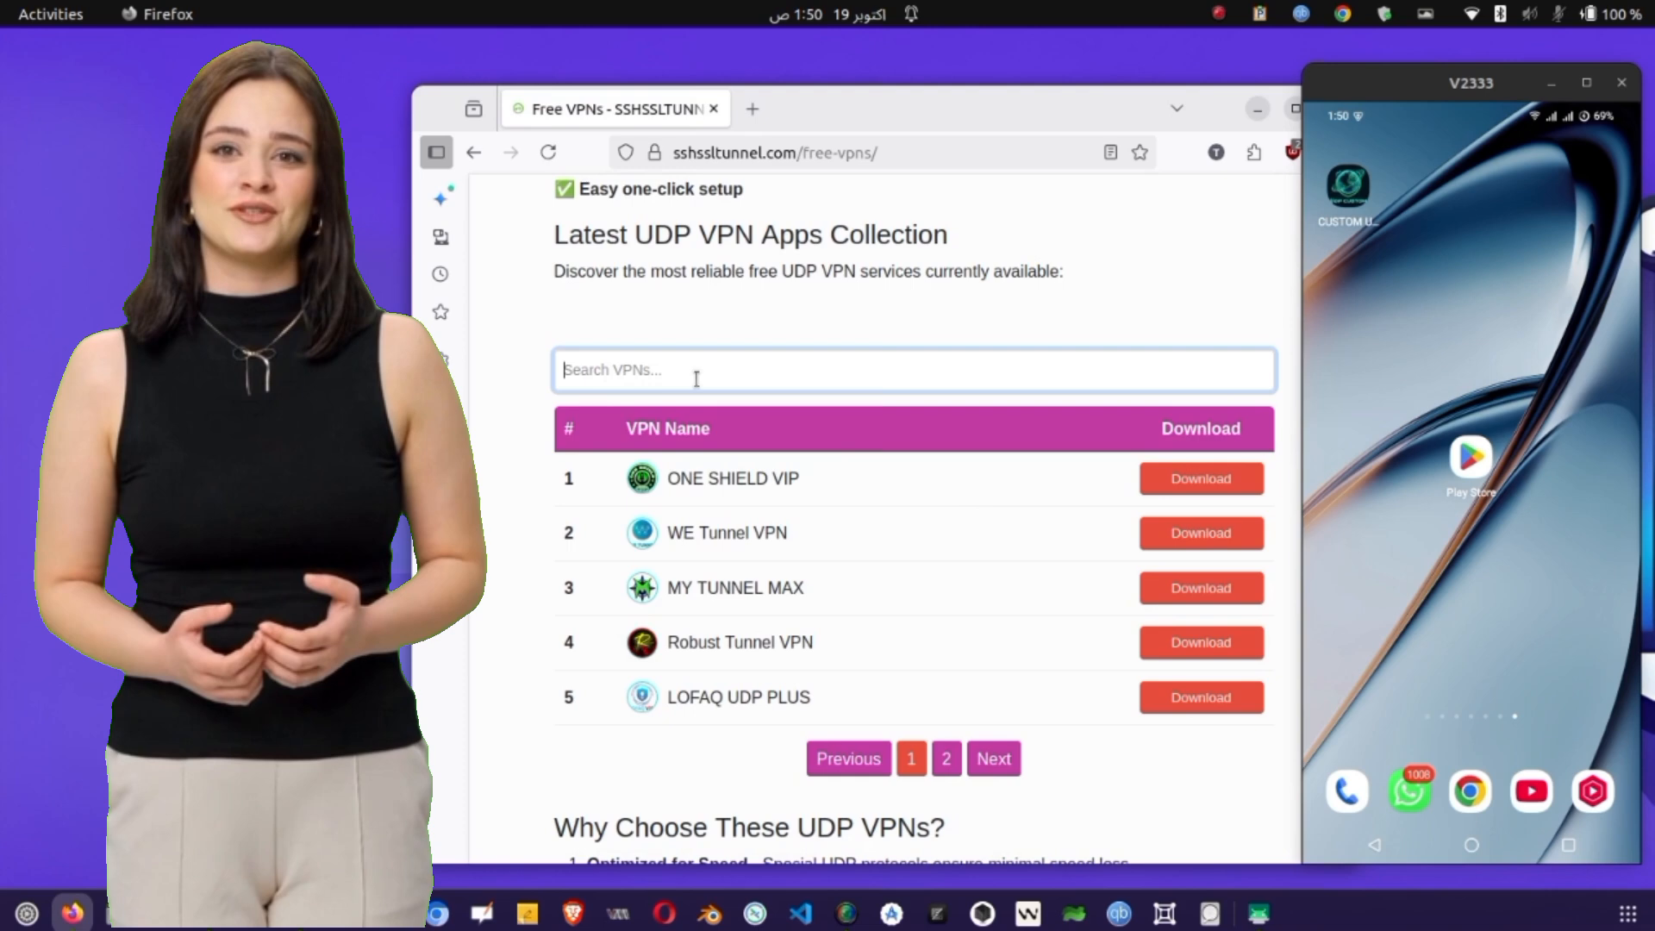
type("mnr")
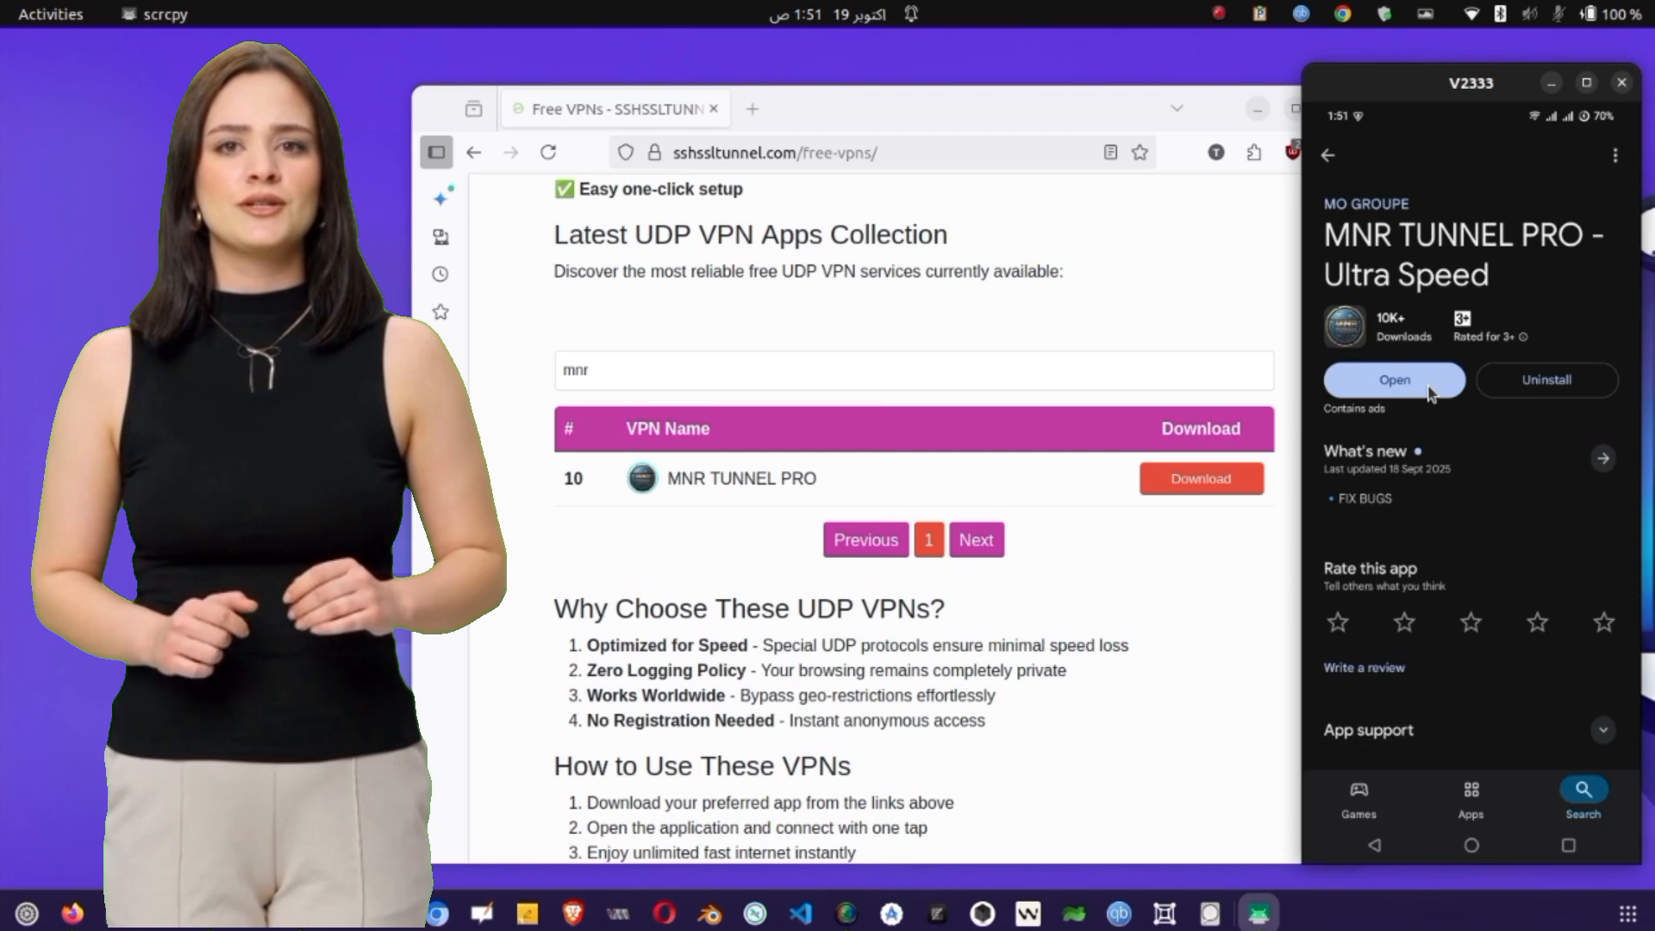
Step: Launch MNR Tunnel Pro, allow notifications and dismiss the Telegram invitation
left_click(1393, 379)
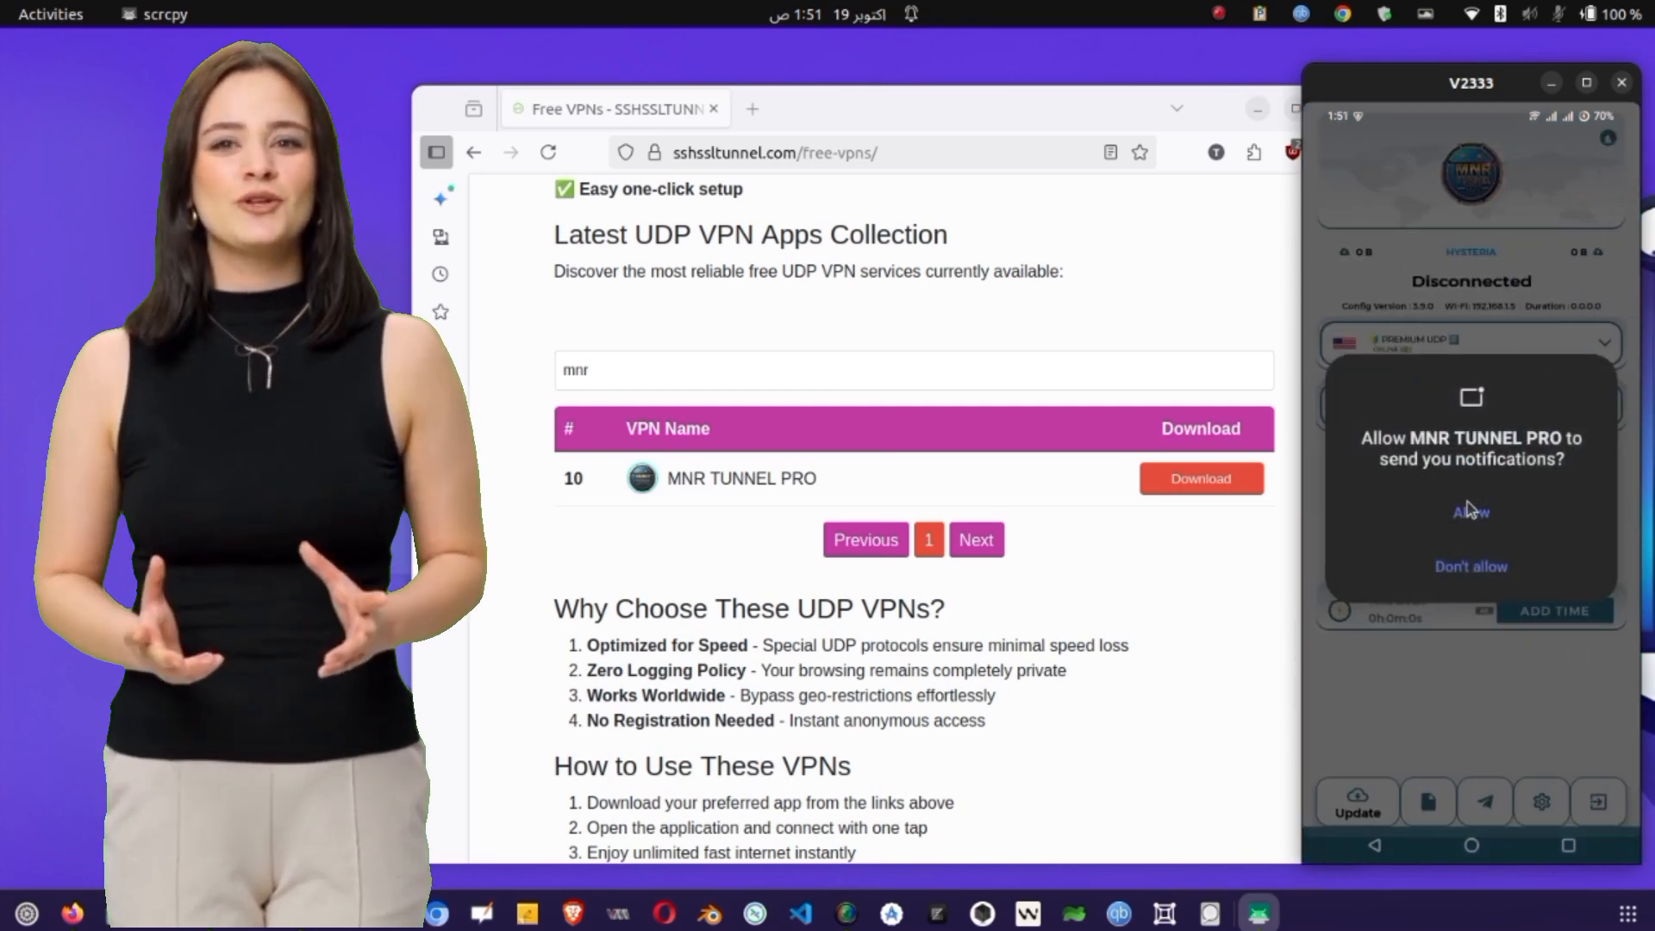
left_click(1471, 512)
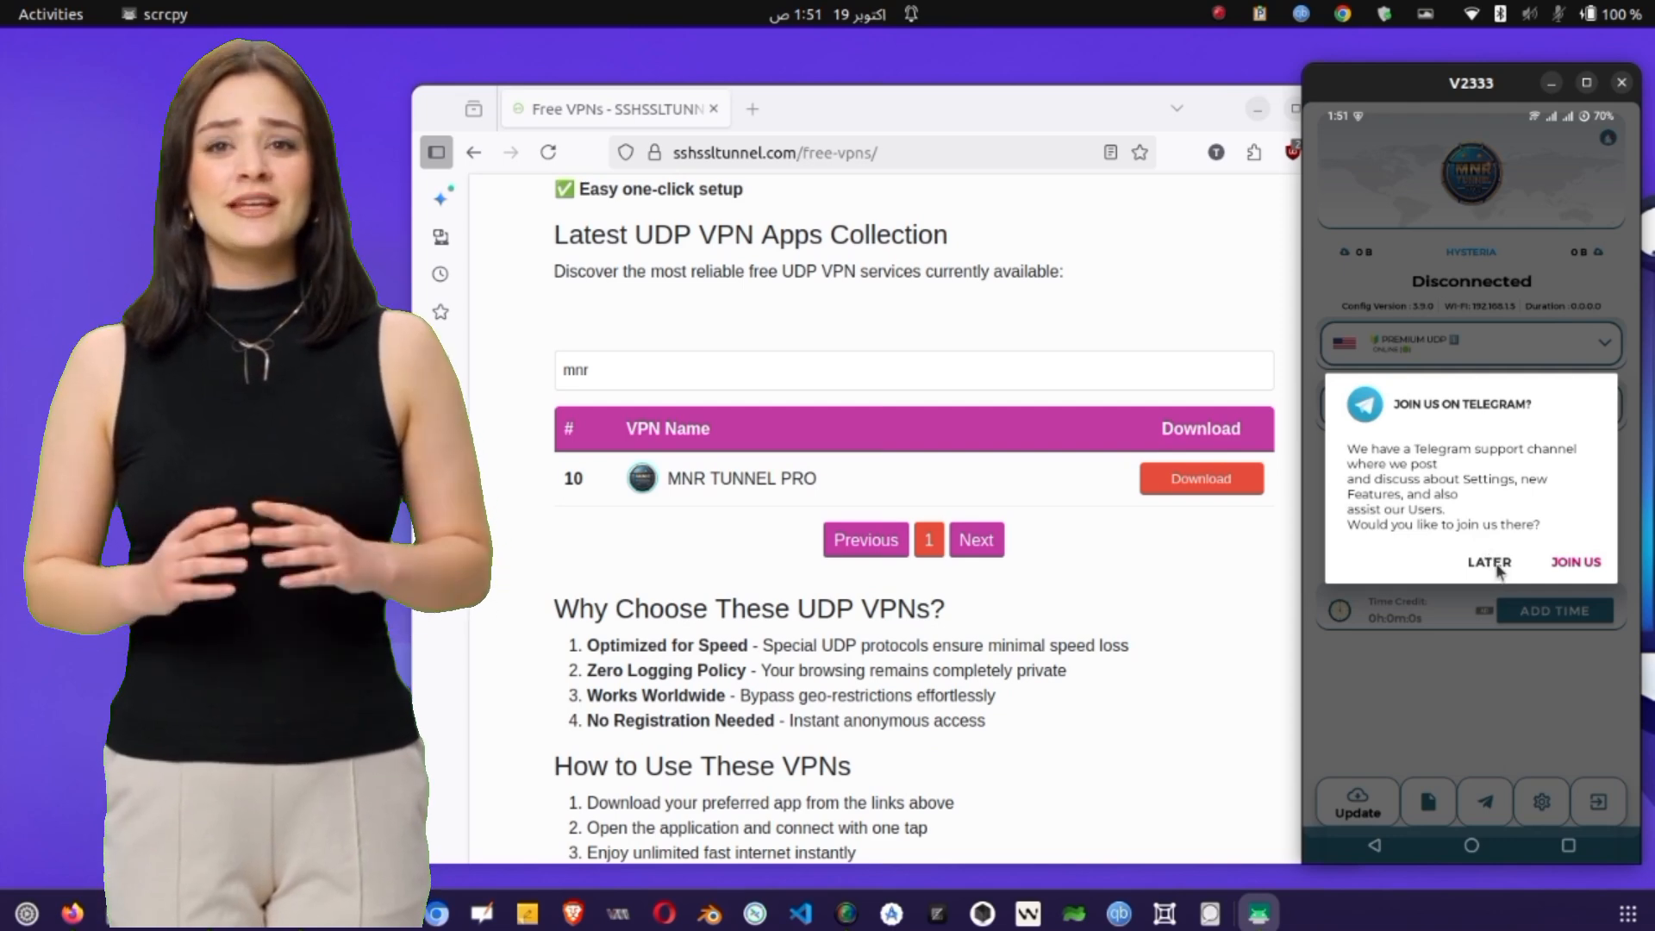
left_click(1490, 562)
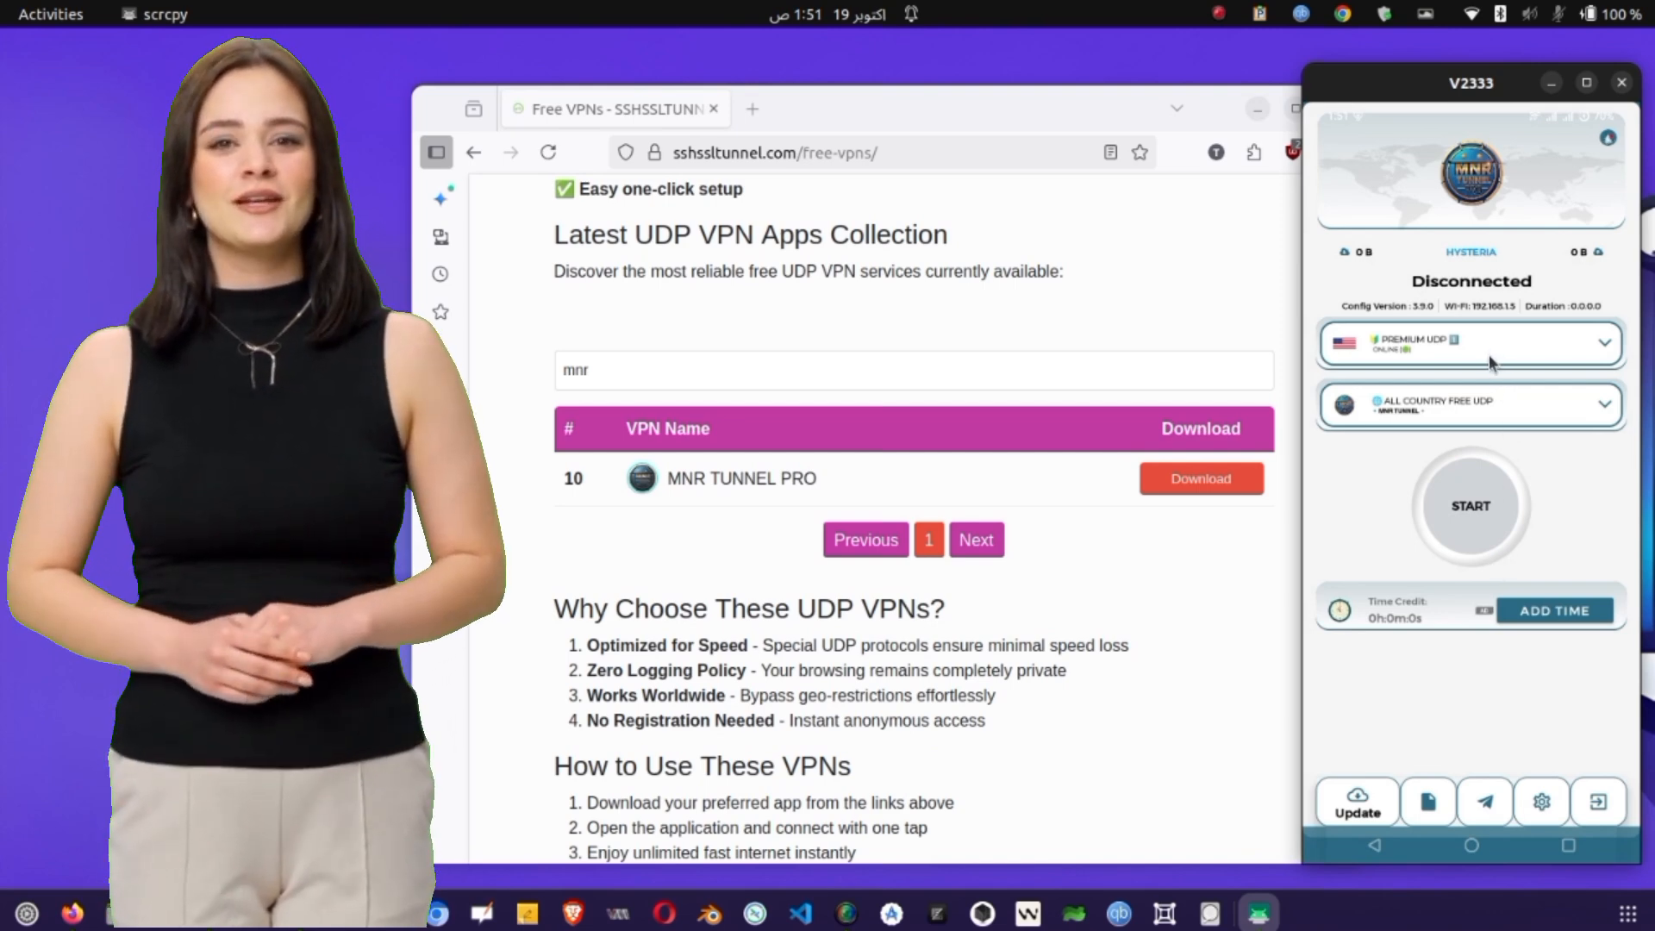
Step: Choose AUTO SERVER from the server dropdown
left_click(1469, 343)
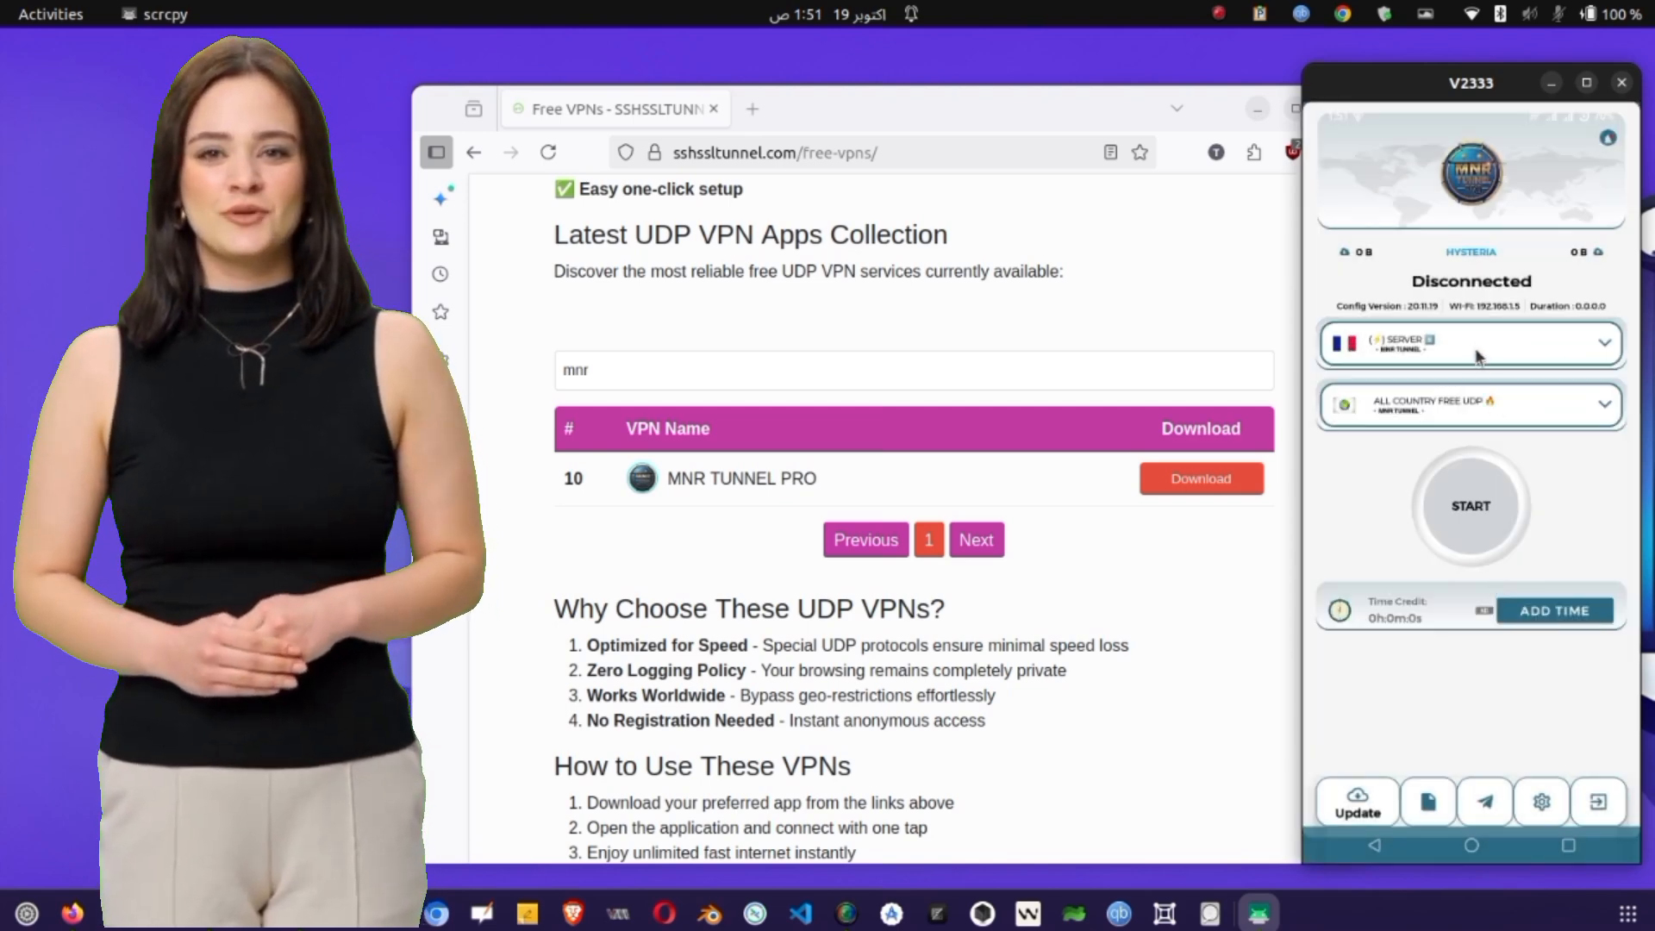
left_click(1469, 343)
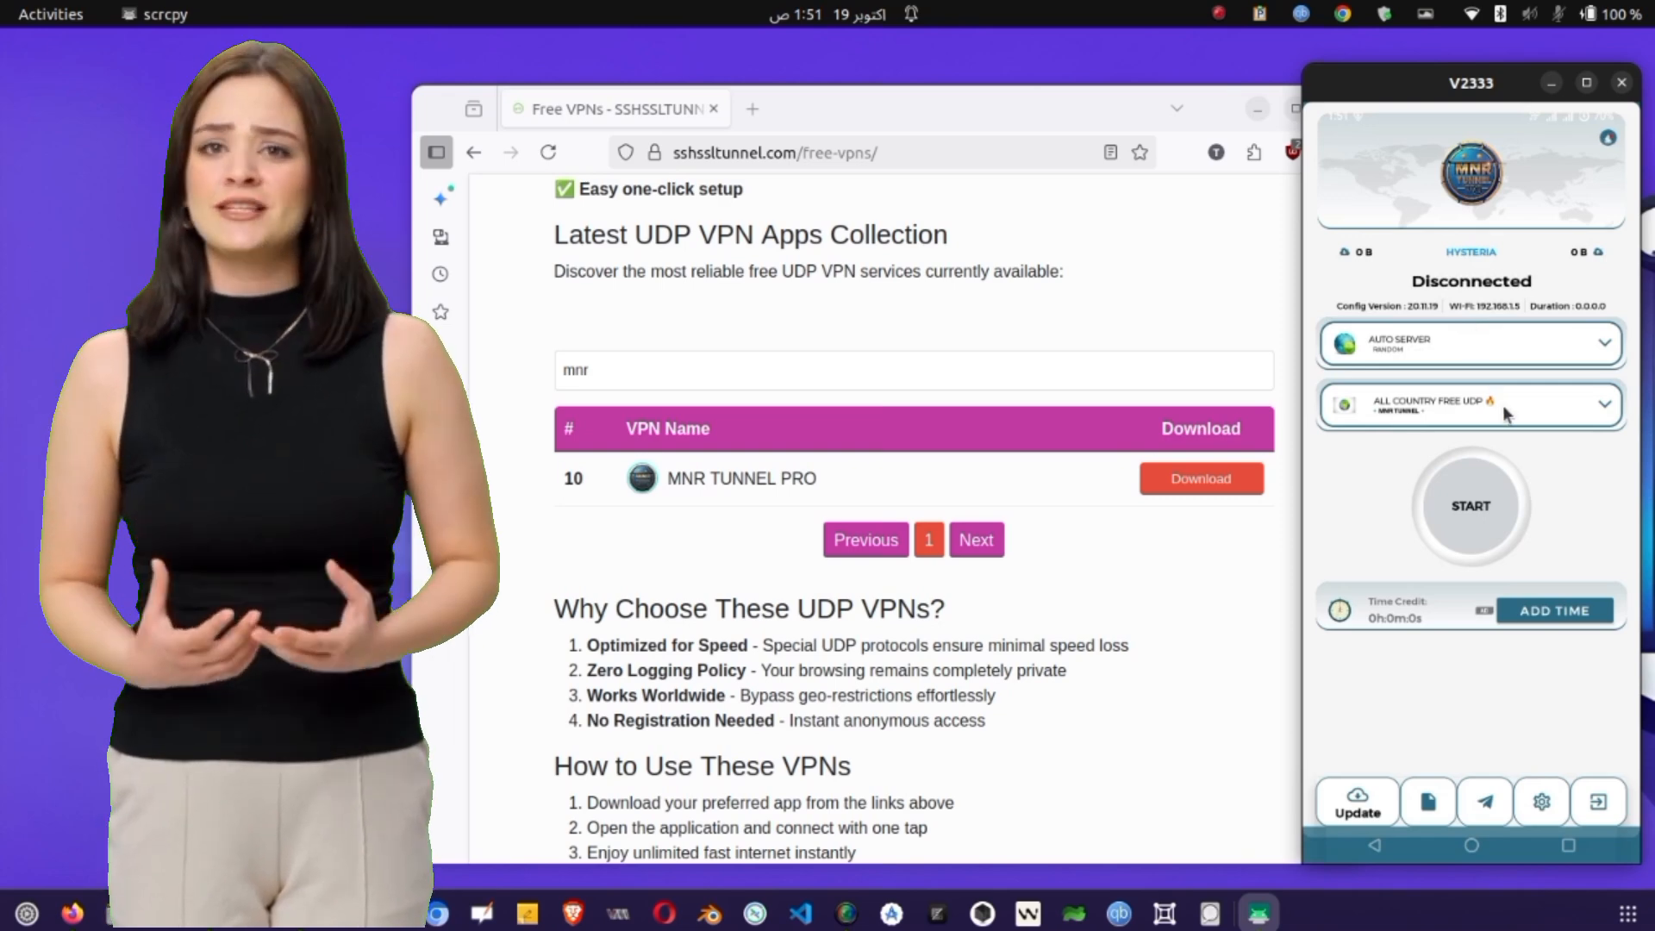
Step: Select the ALL COUNTRY FREE UDP configuration and connect the VPN
left_click(1467, 405)
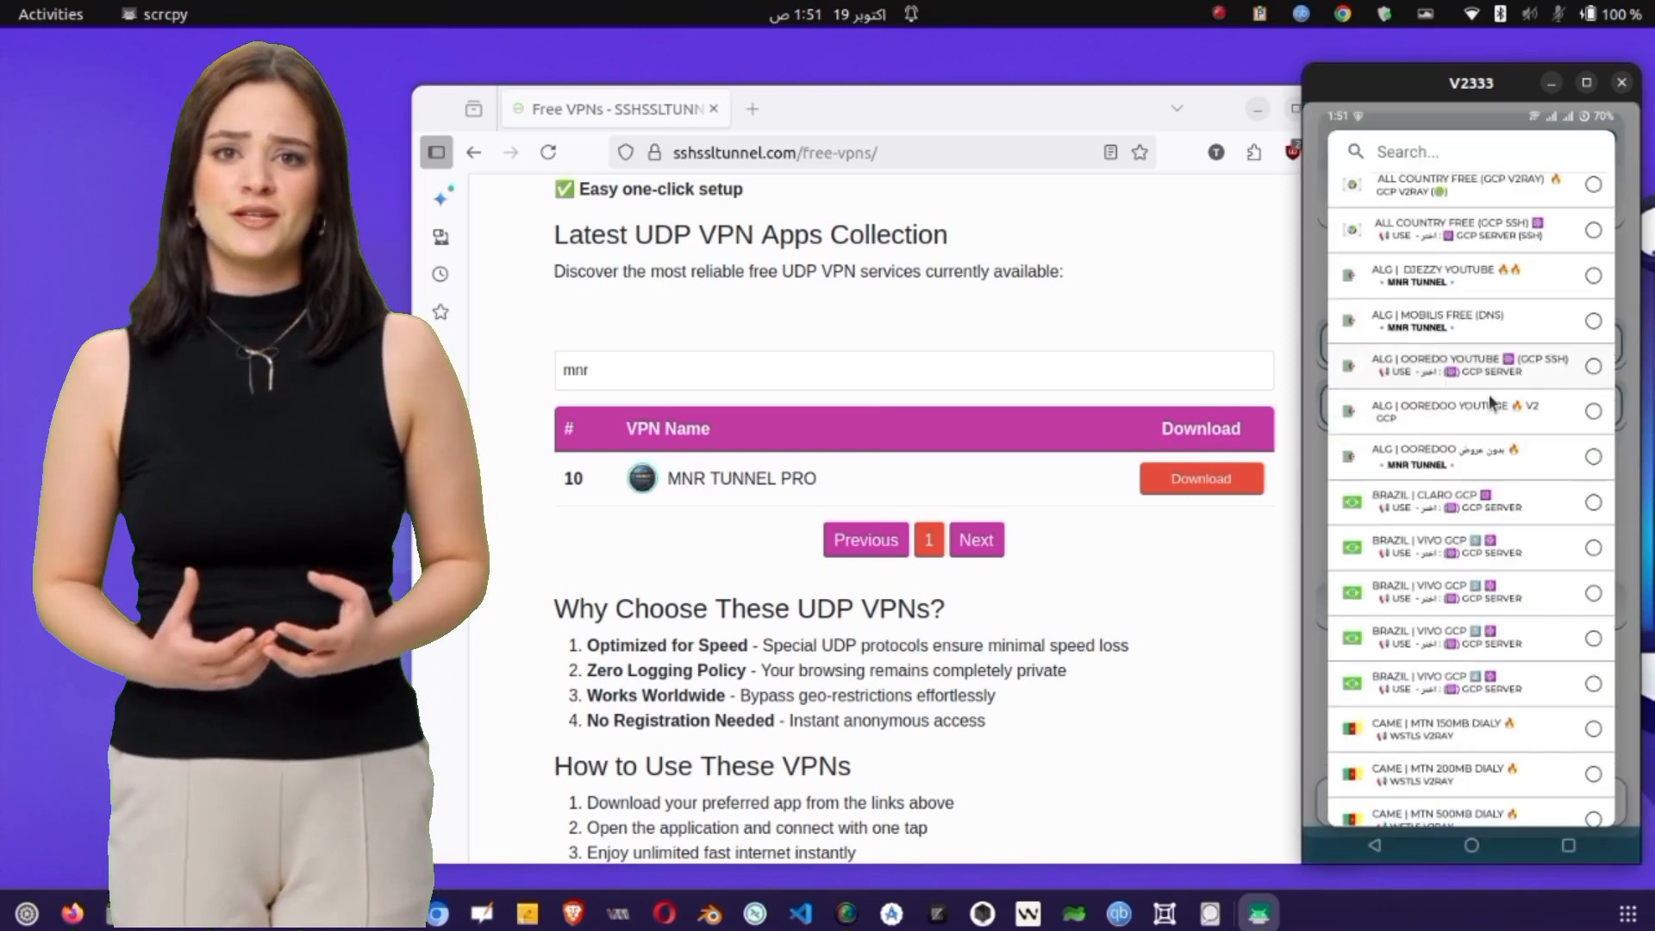
scroll("down", 3)
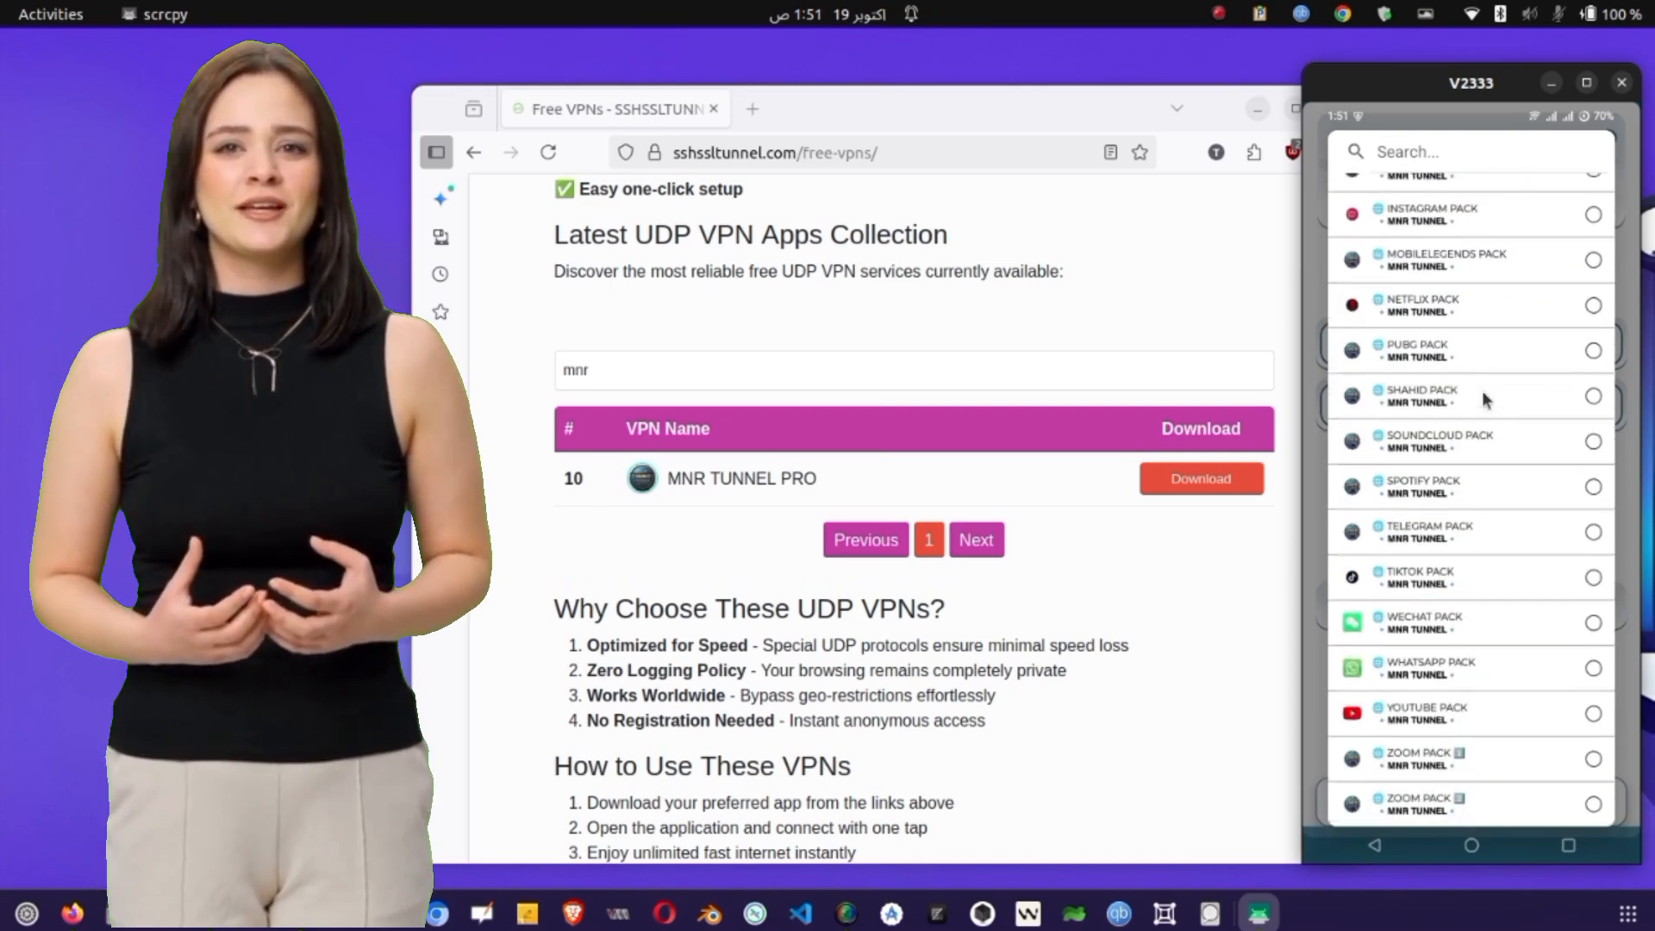
scroll("down", 3)
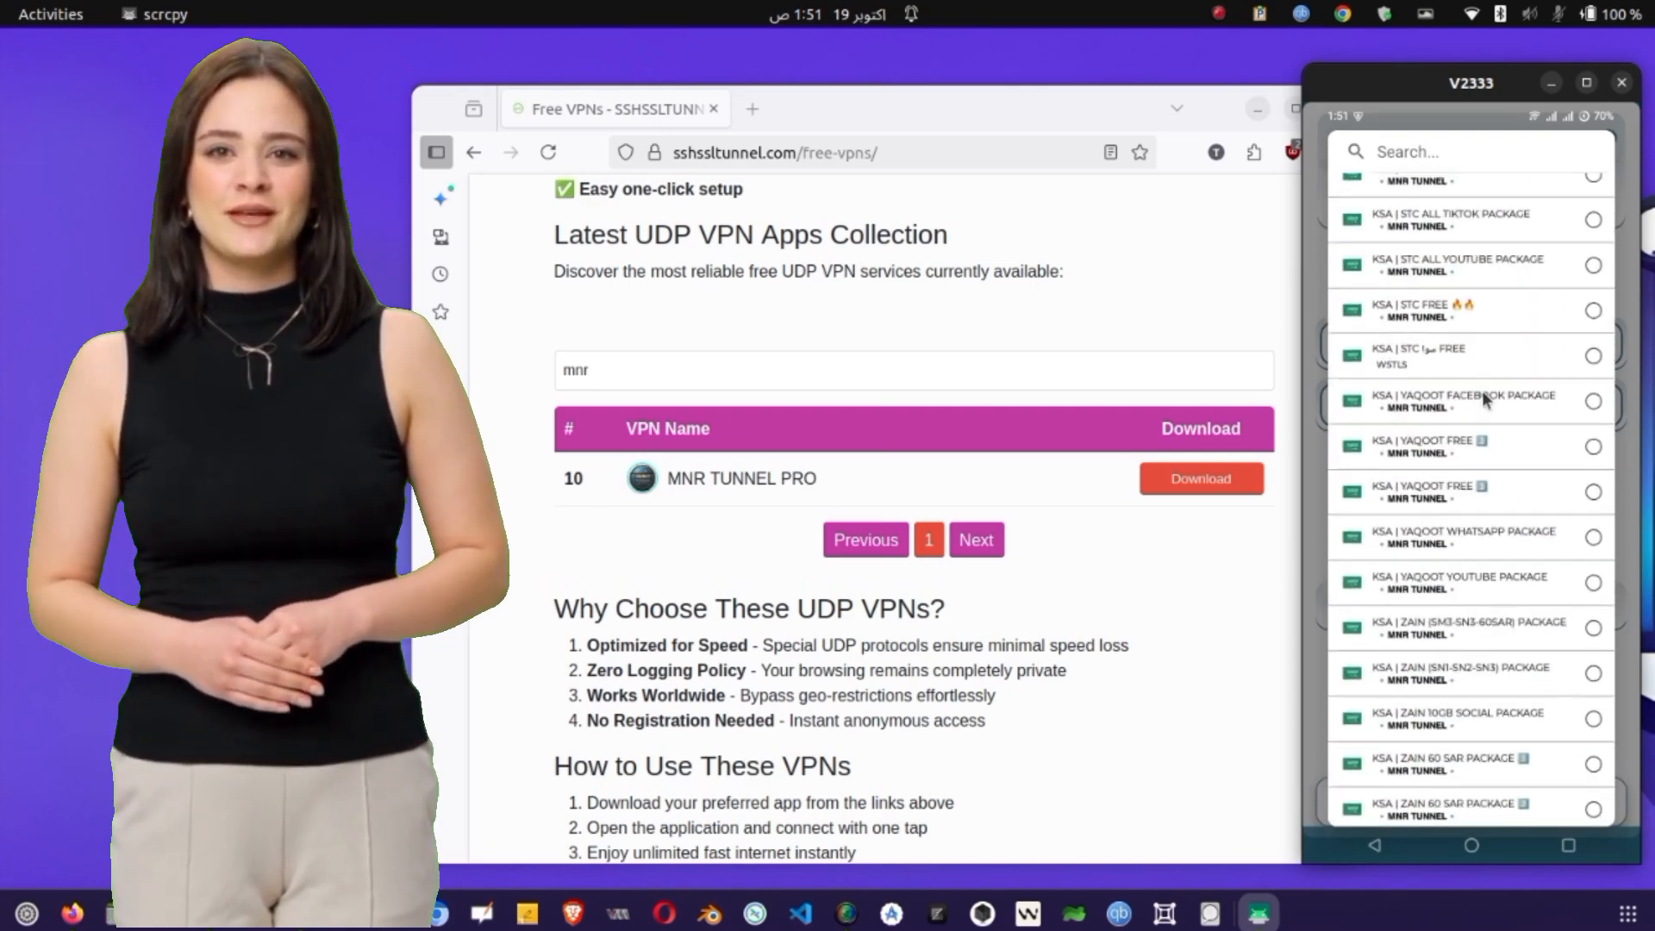
scroll("up", 3)
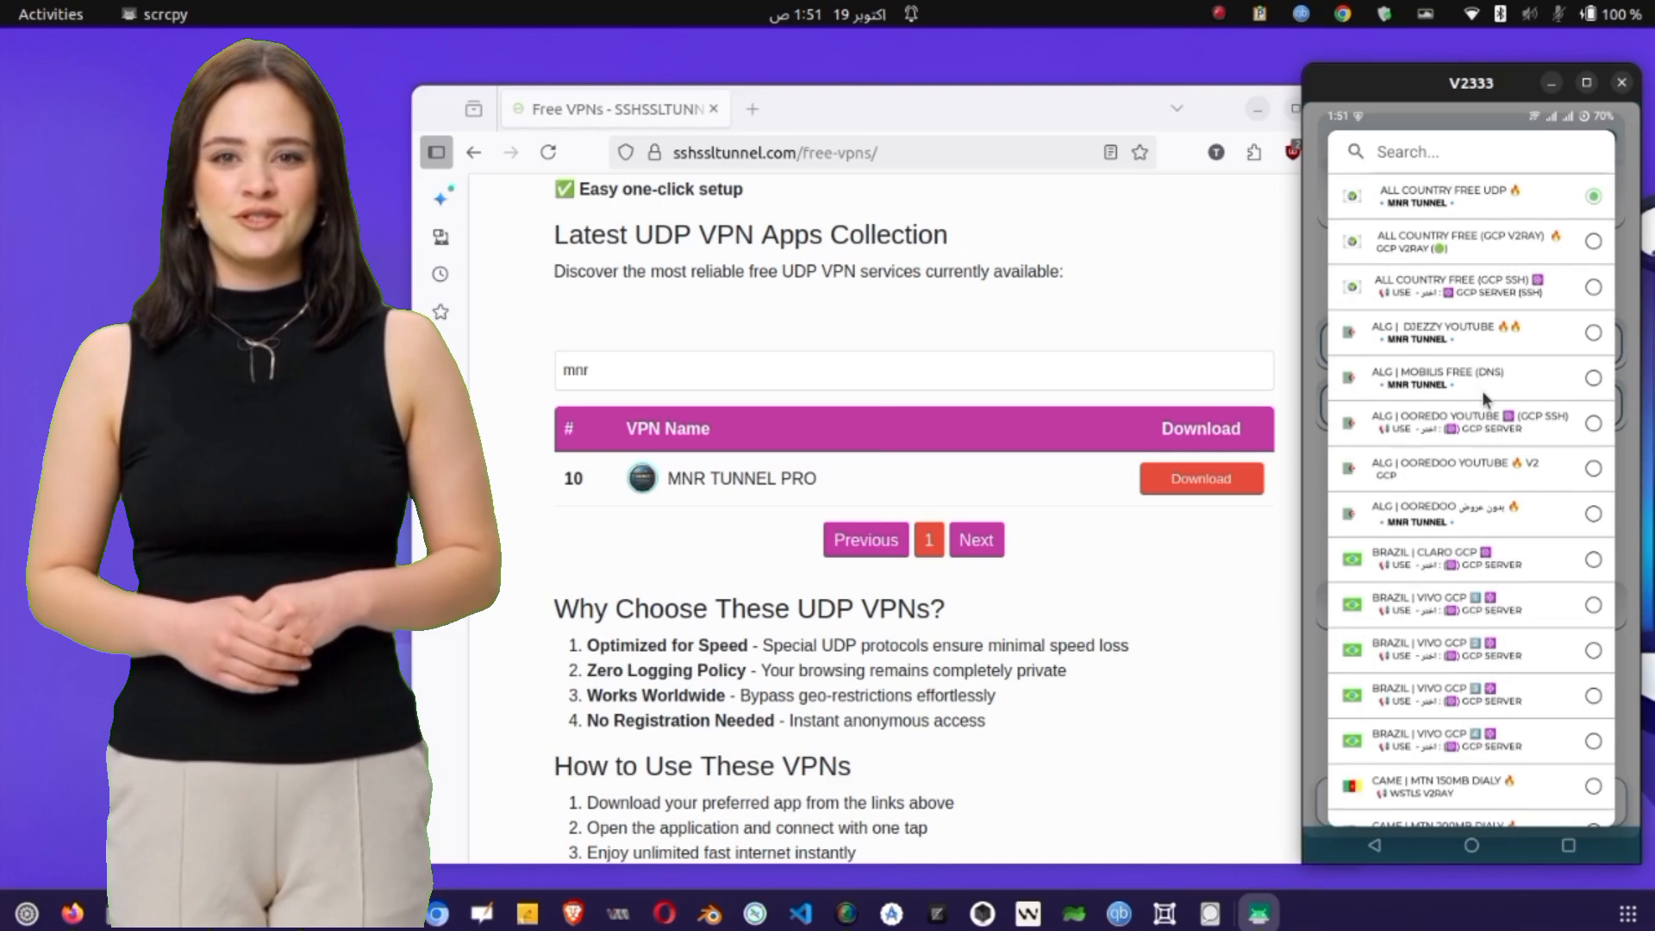
left_click(1468, 196)
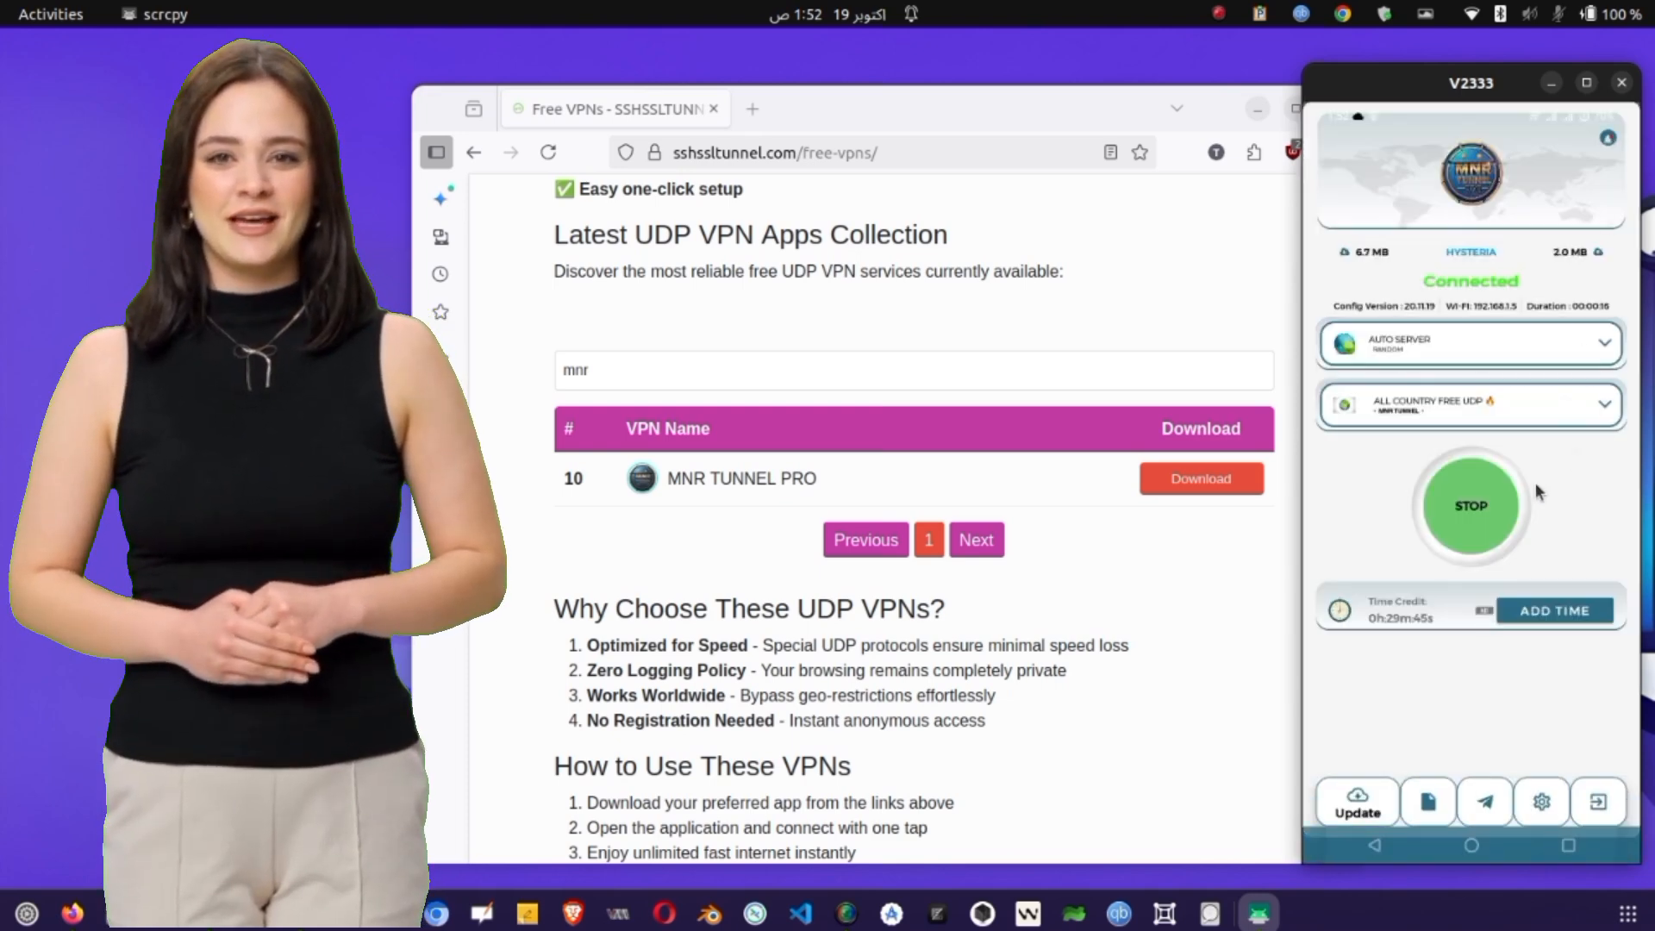
Step: Stop and restart the VPN connection, then view the Settings screen
left_click(1471, 505)
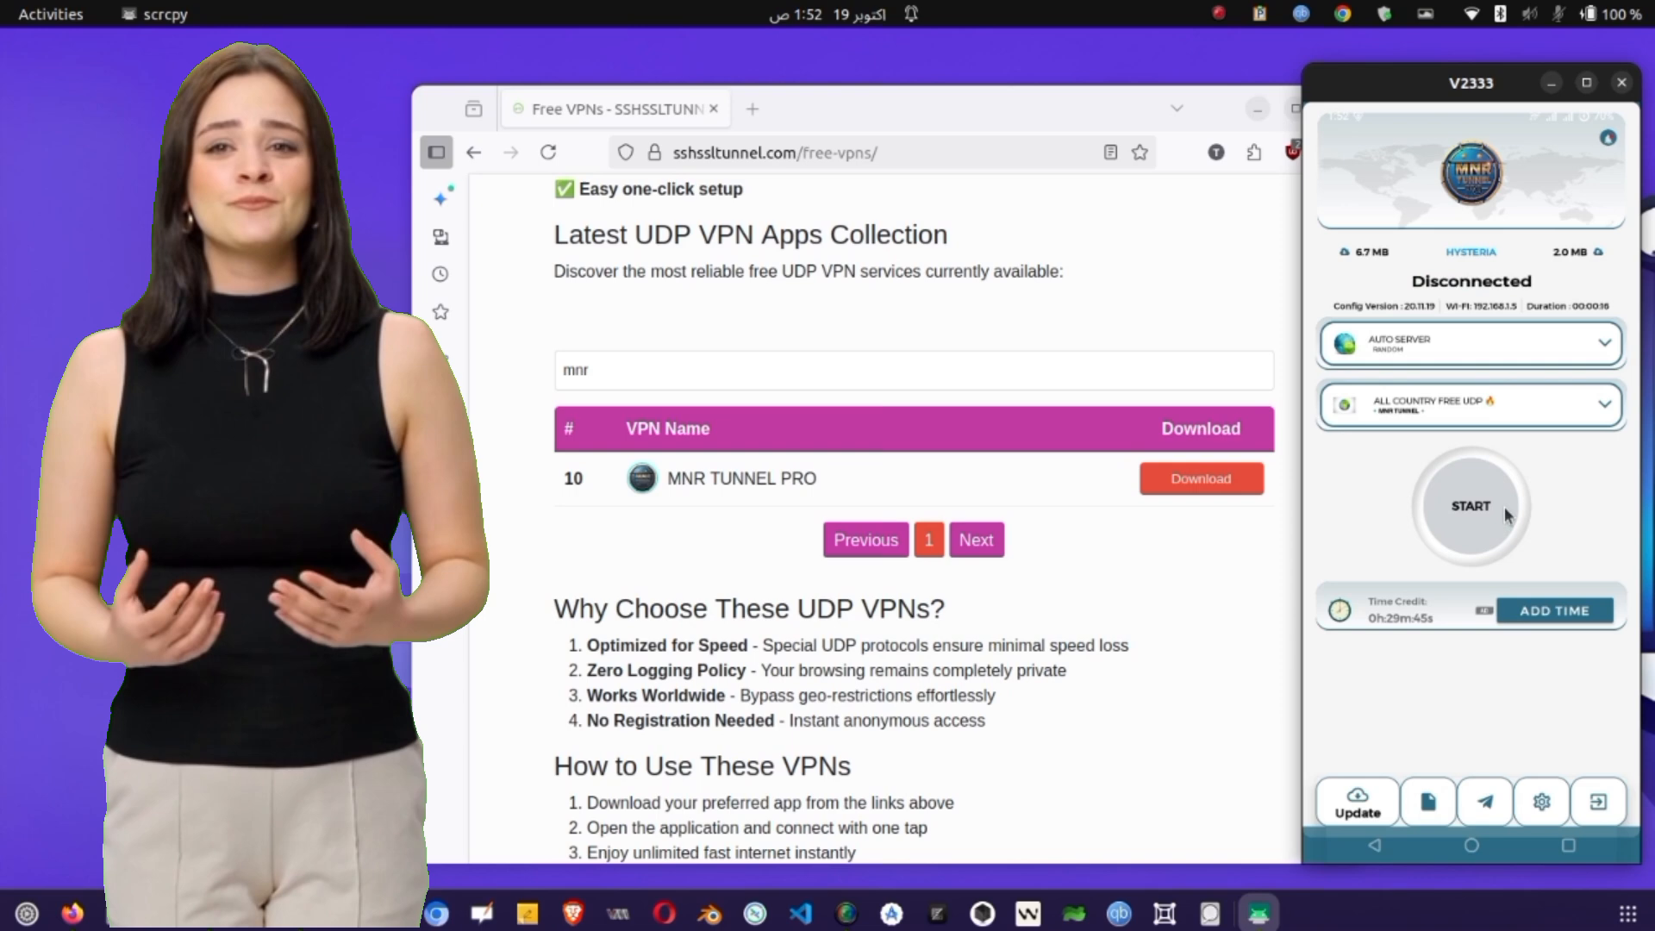
left_click(1470, 505)
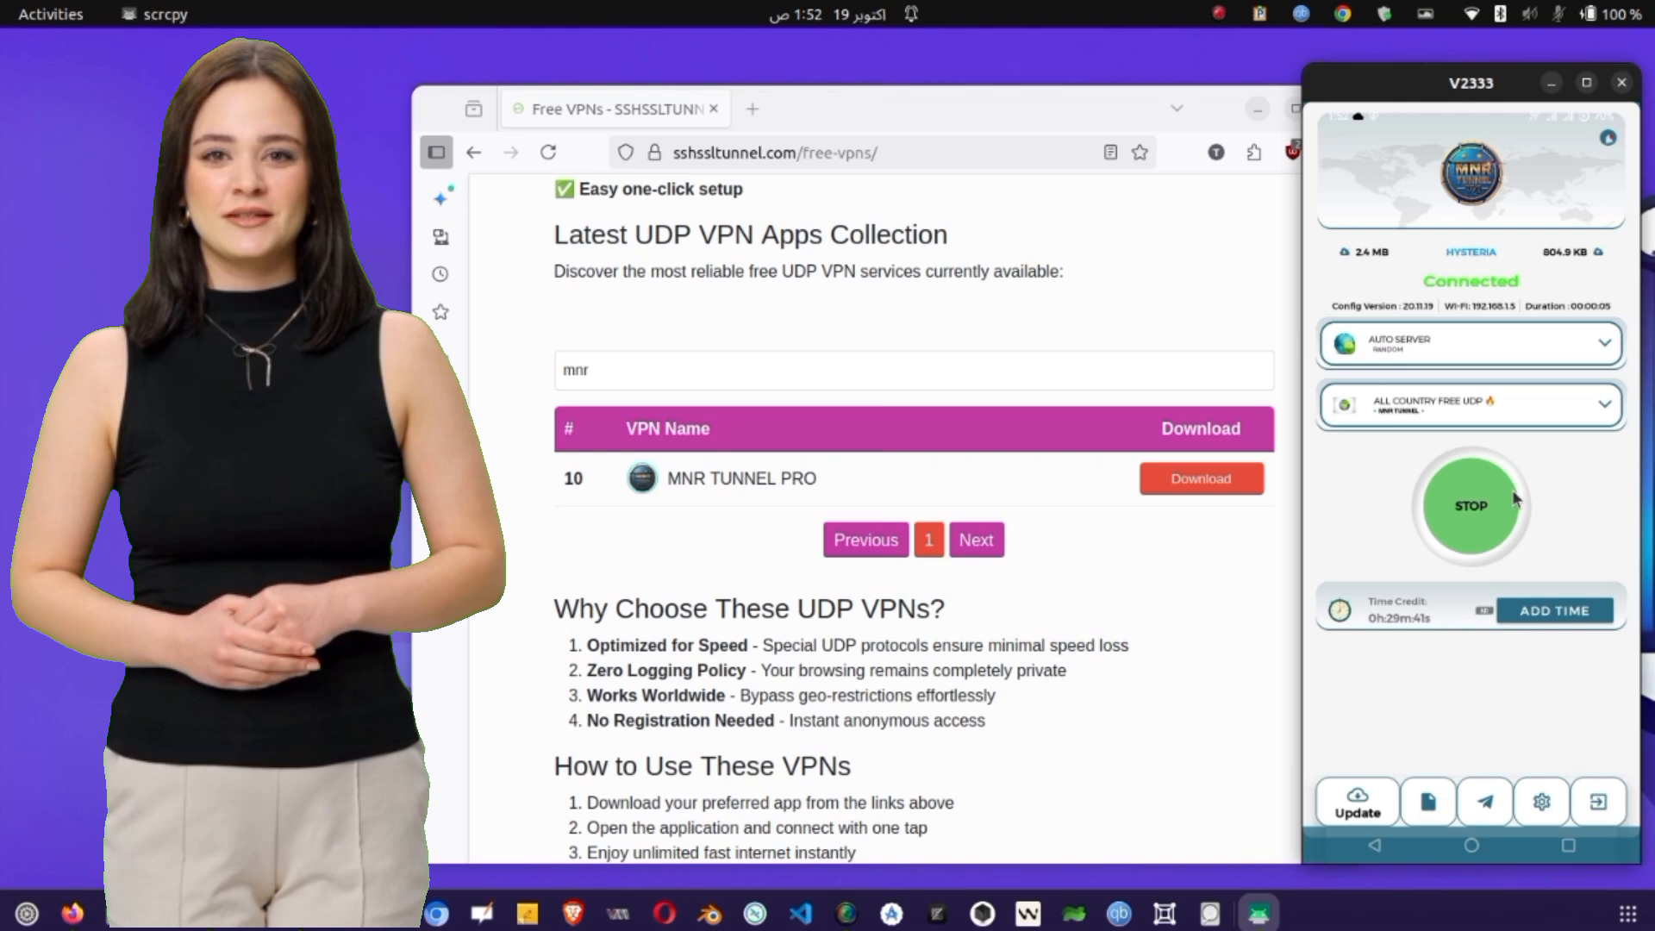
left_click(1540, 802)
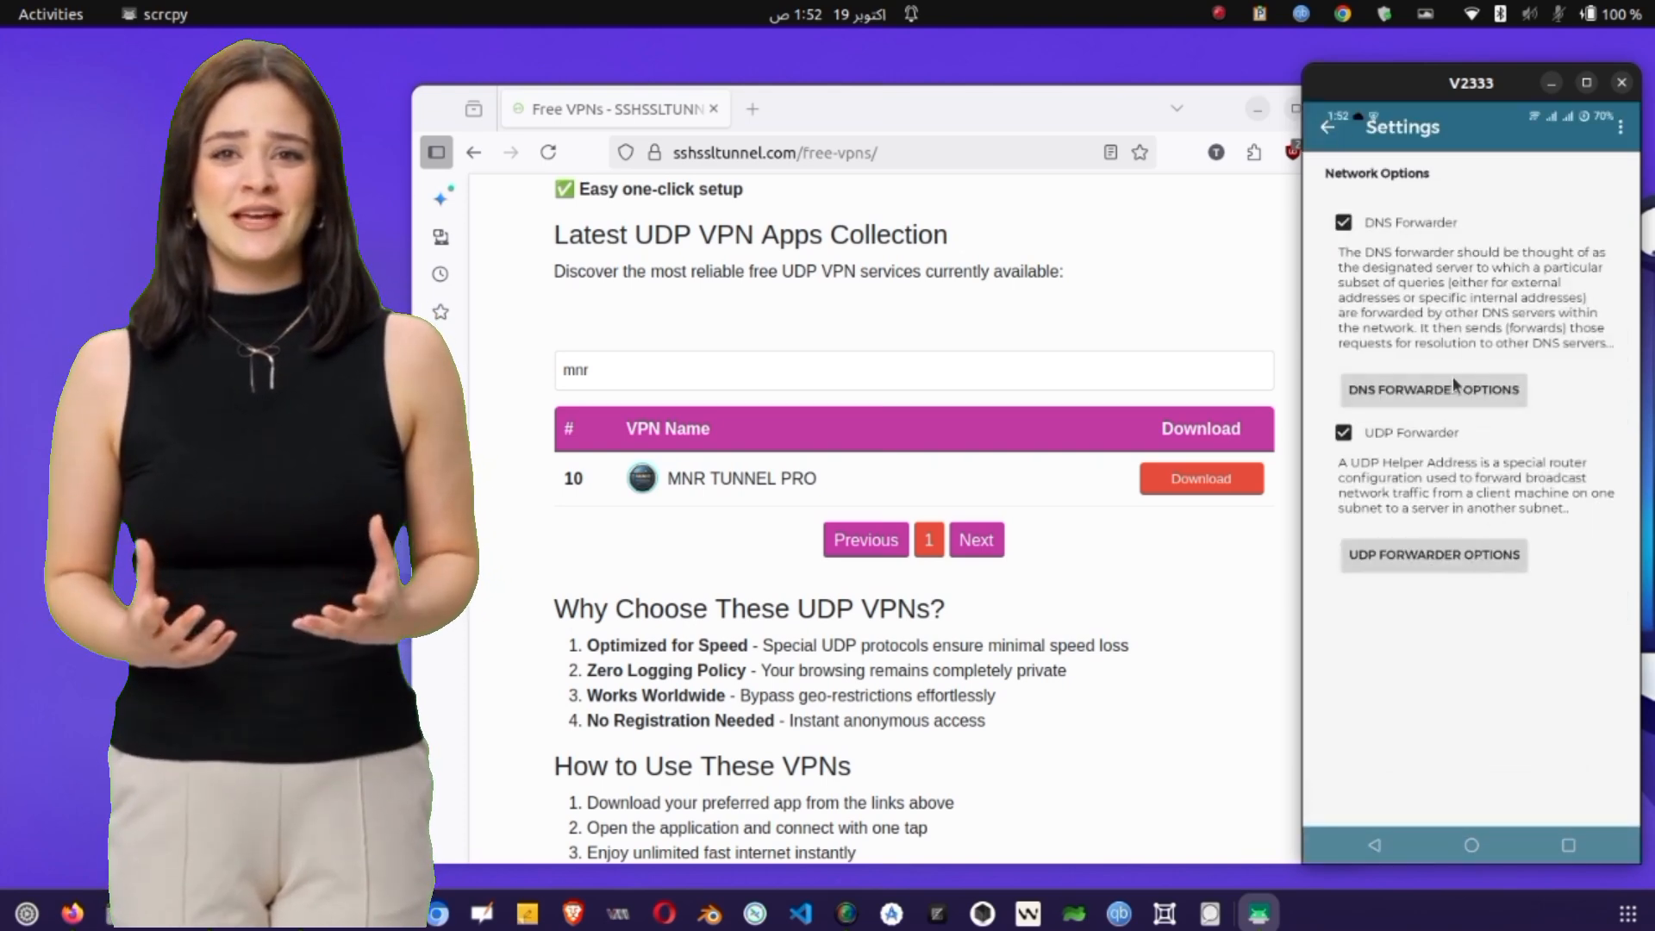
Step: Return from Settings to the main screen with the VPN still connected
left_click(1328, 126)
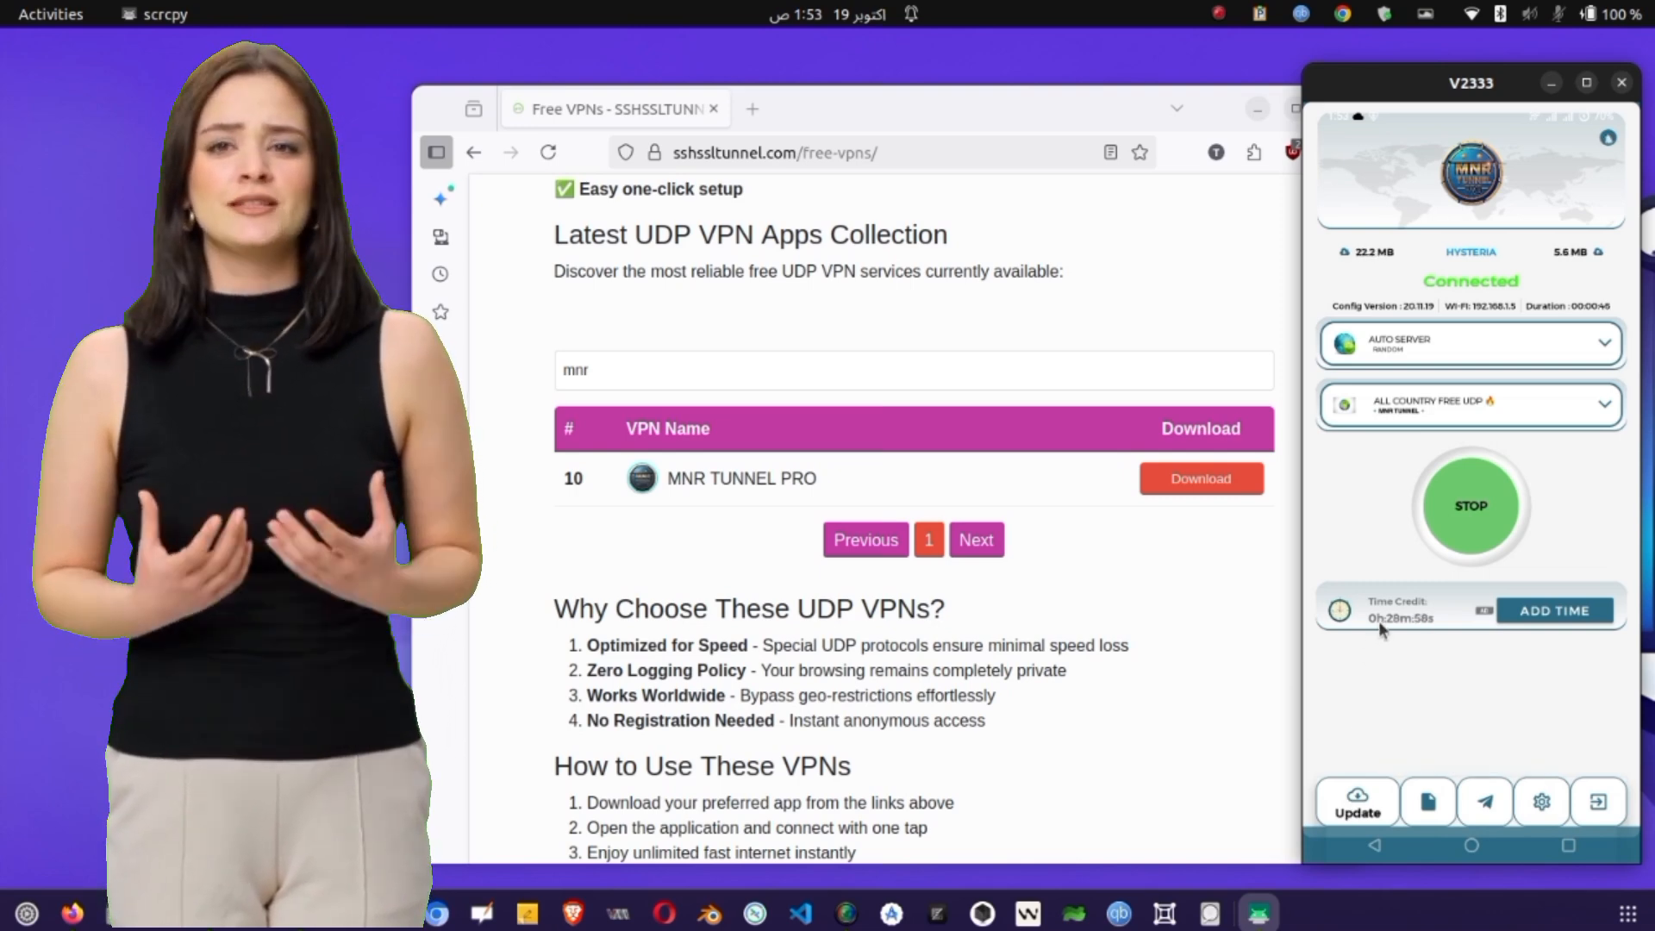
Step: Request ADD TIME, cancel the ad loading, and stop the VPN connection
left_click(1553, 611)
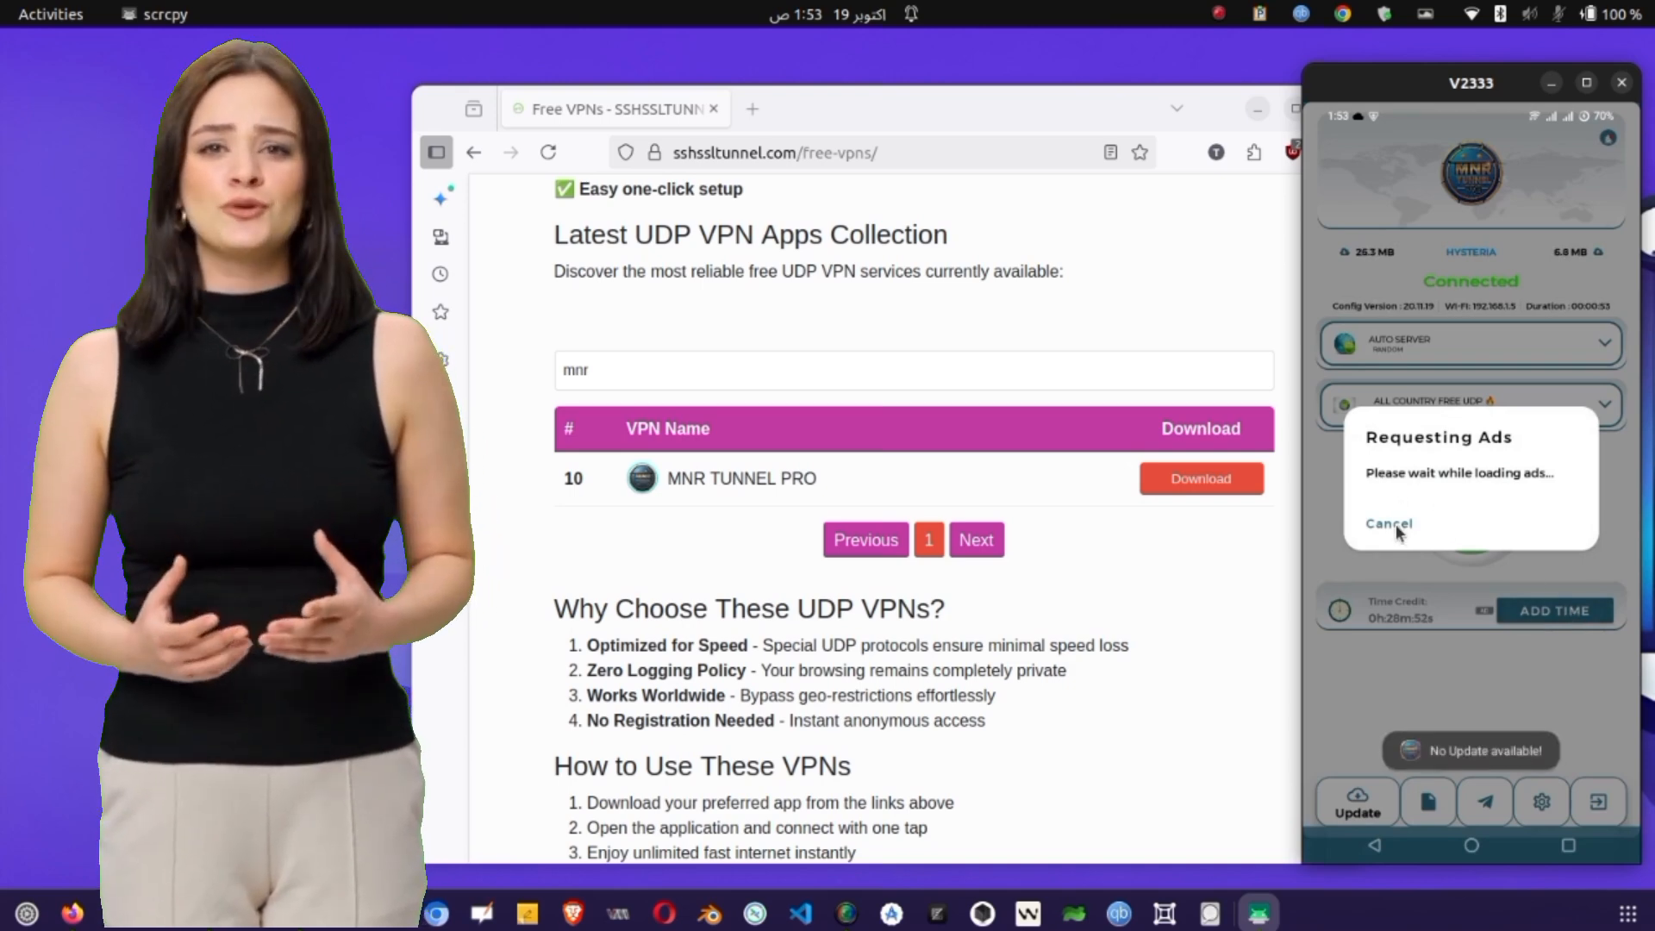
left_click(1388, 524)
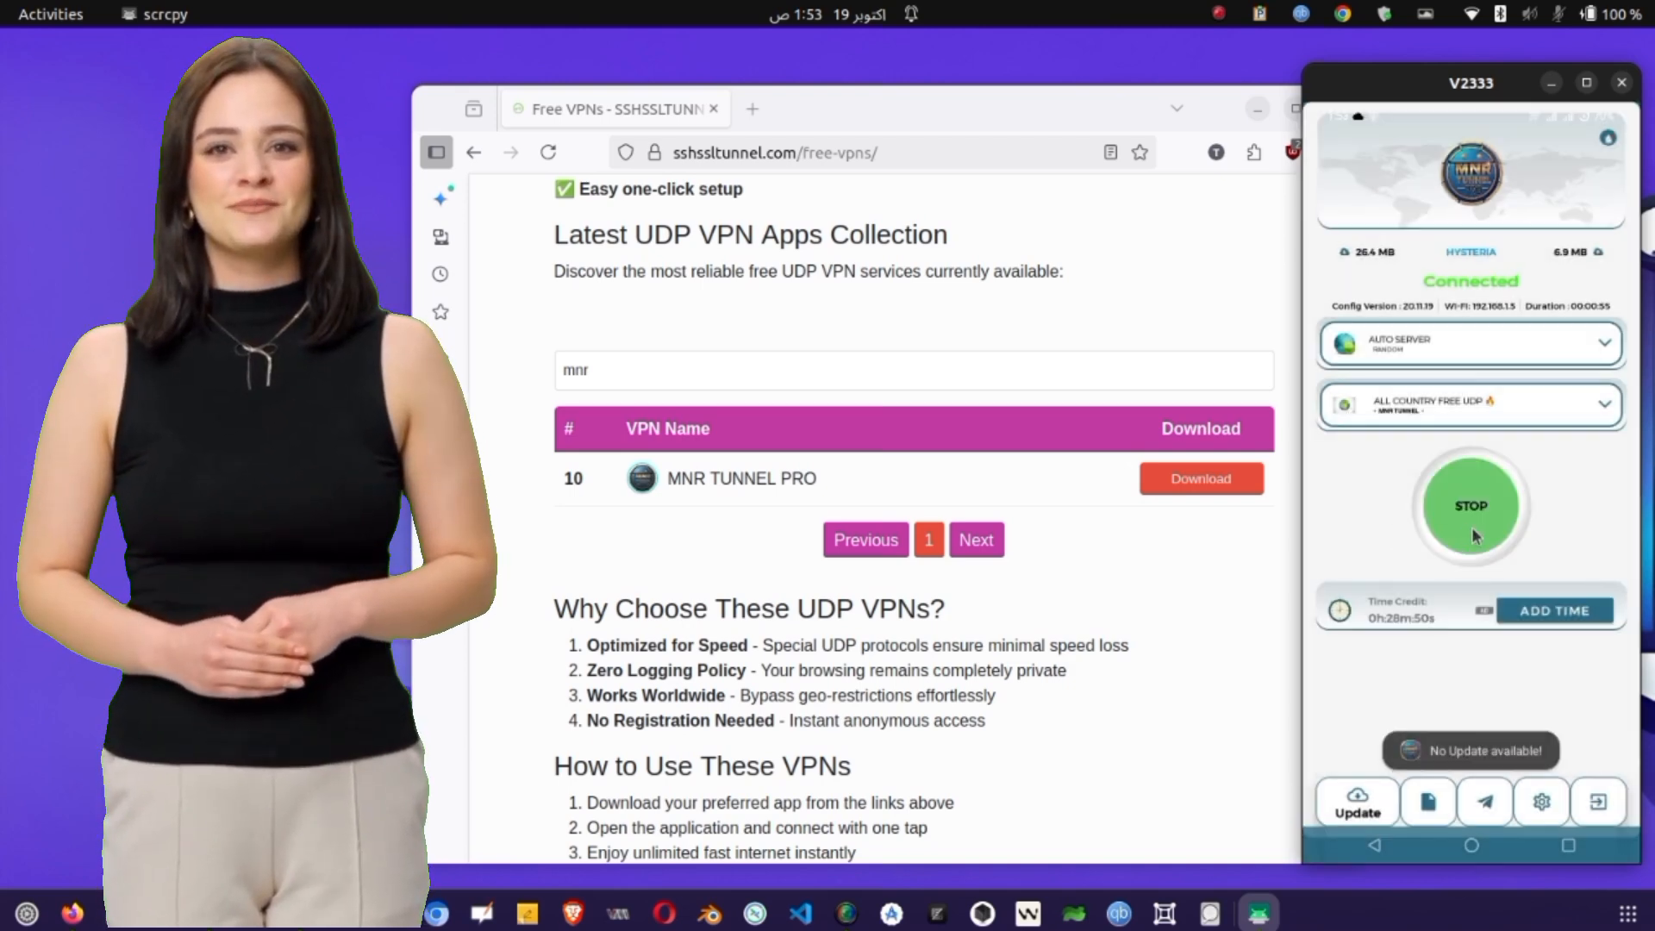
left_click(1471, 505)
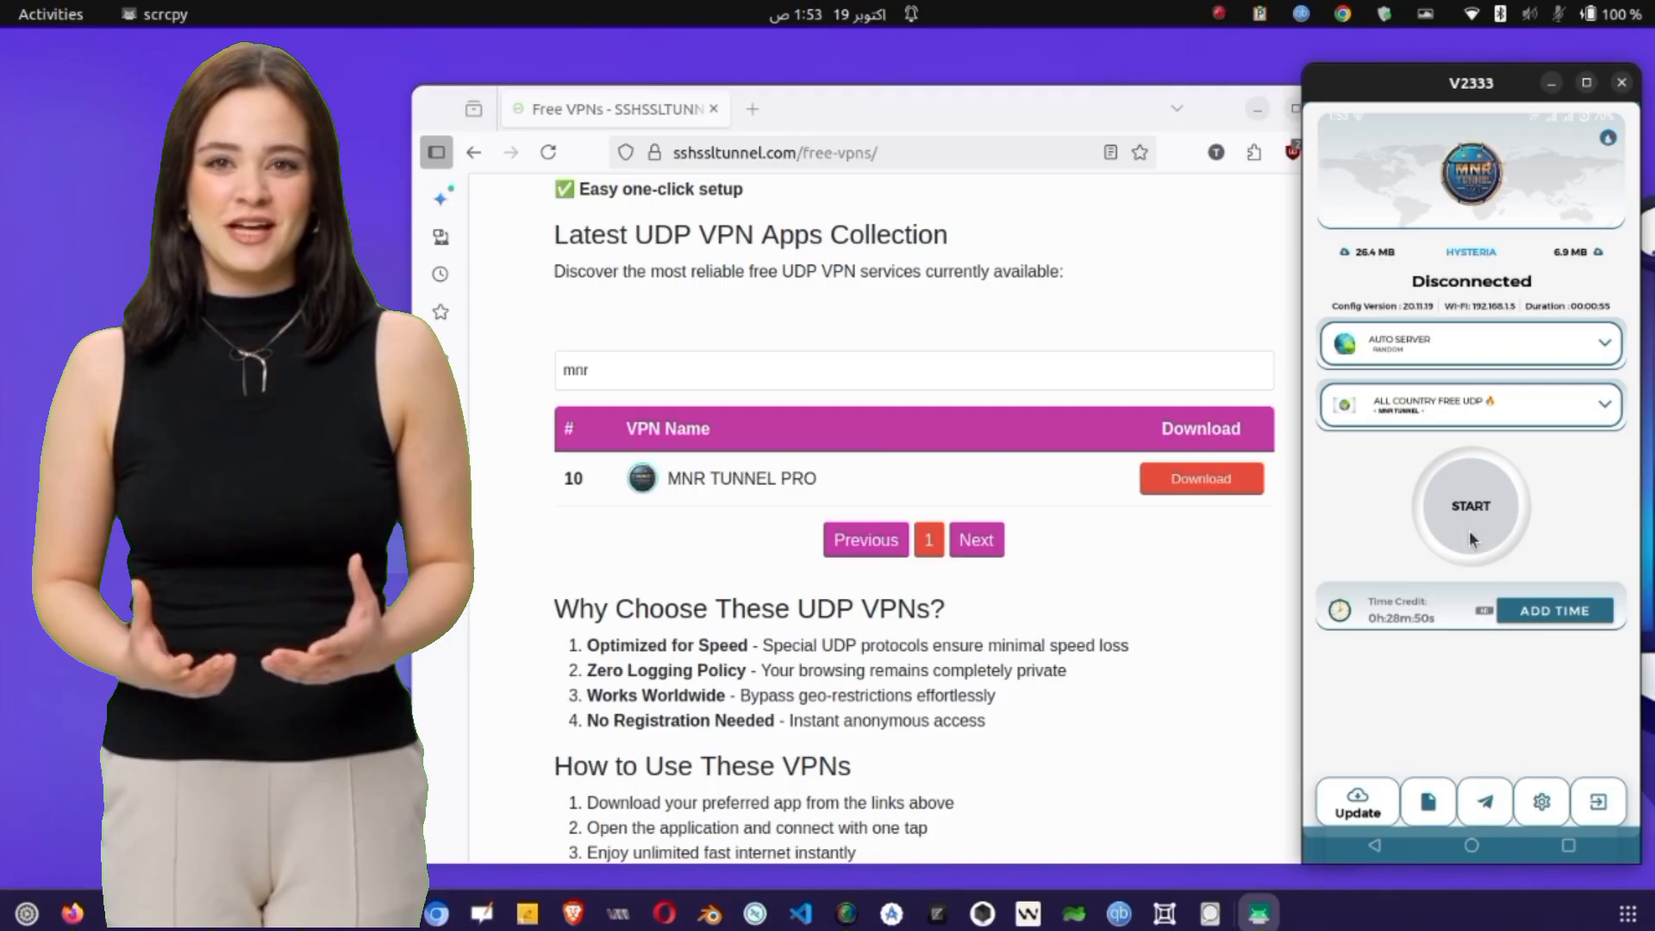